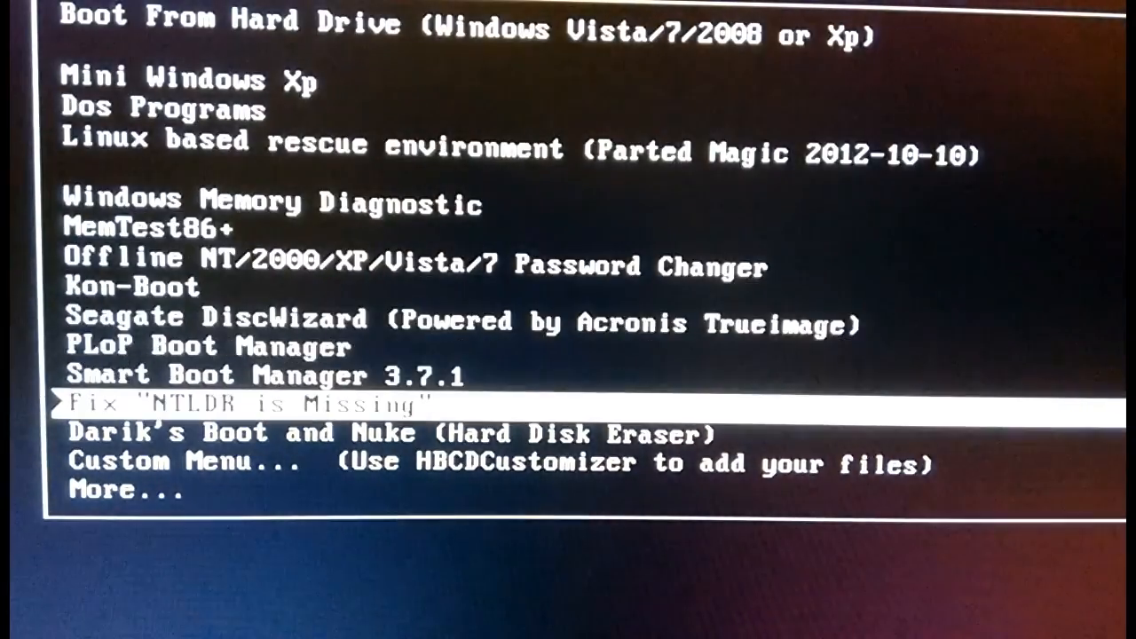
- Move the boot menu highlight down once, then up twice toward Mini Windows Xp
key(Down)
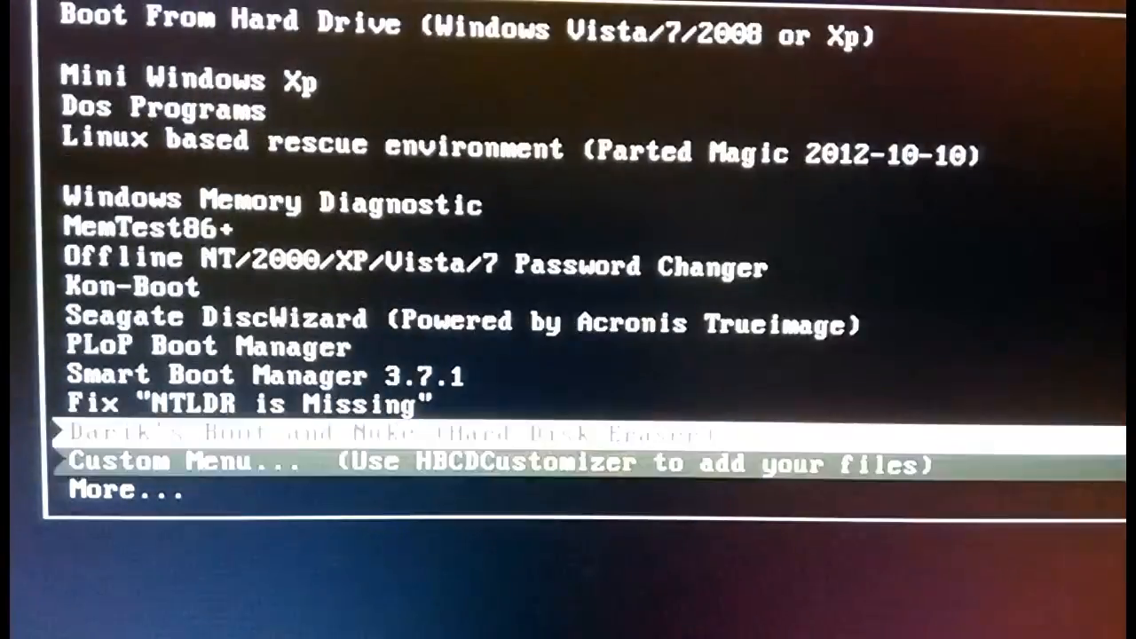
key(Up)
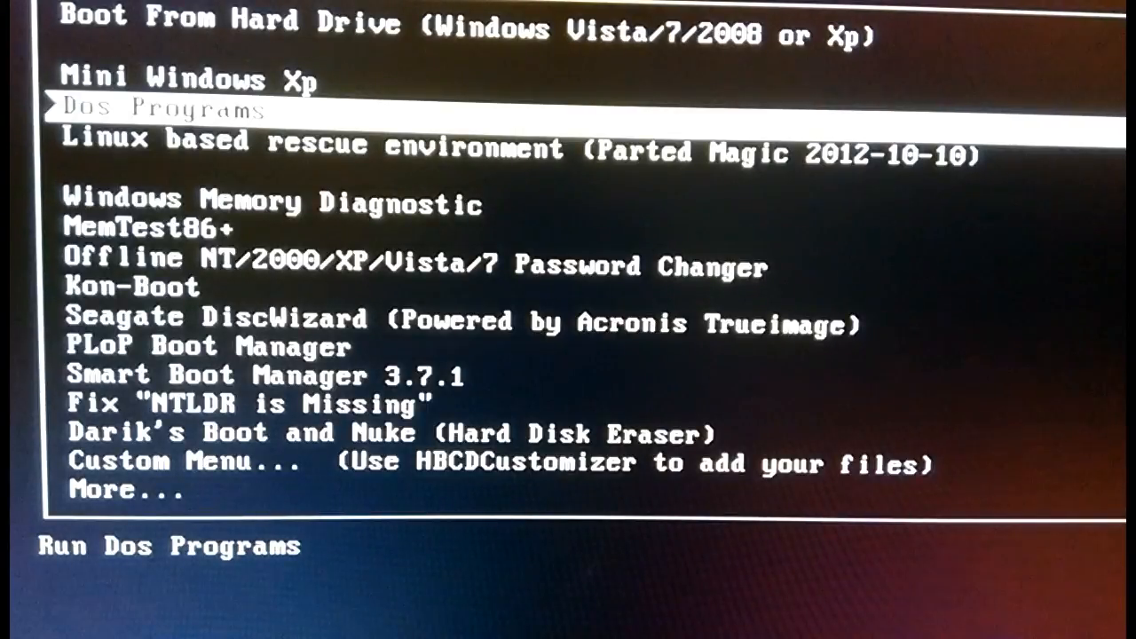
key(Up)
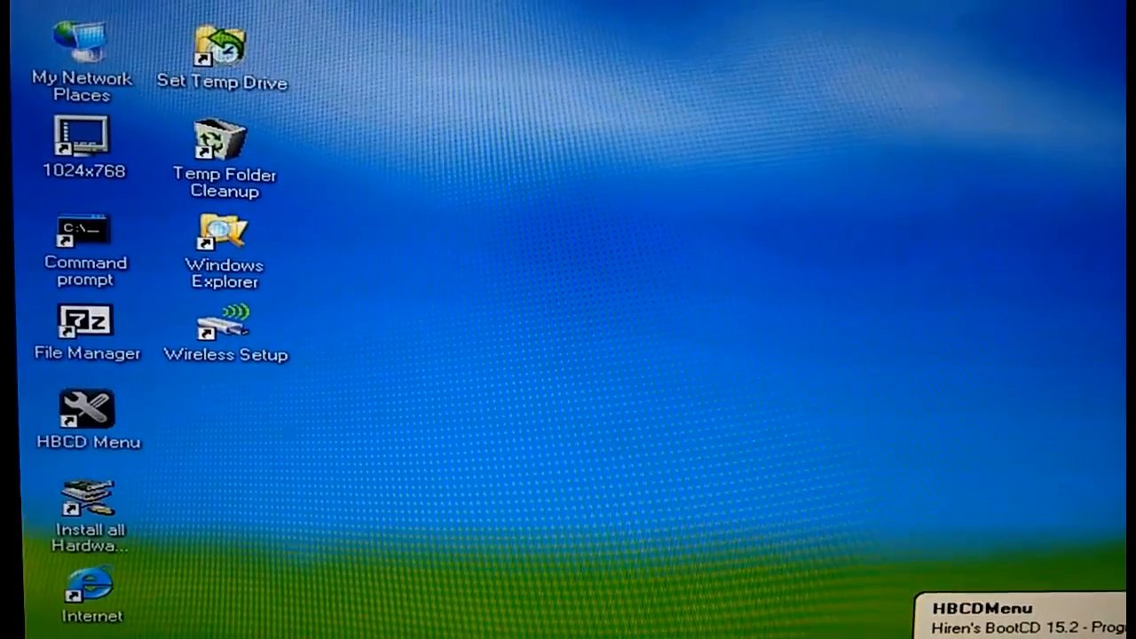
- Open the HBCD Menu and show its Programs submenu of tools
click(87, 413)
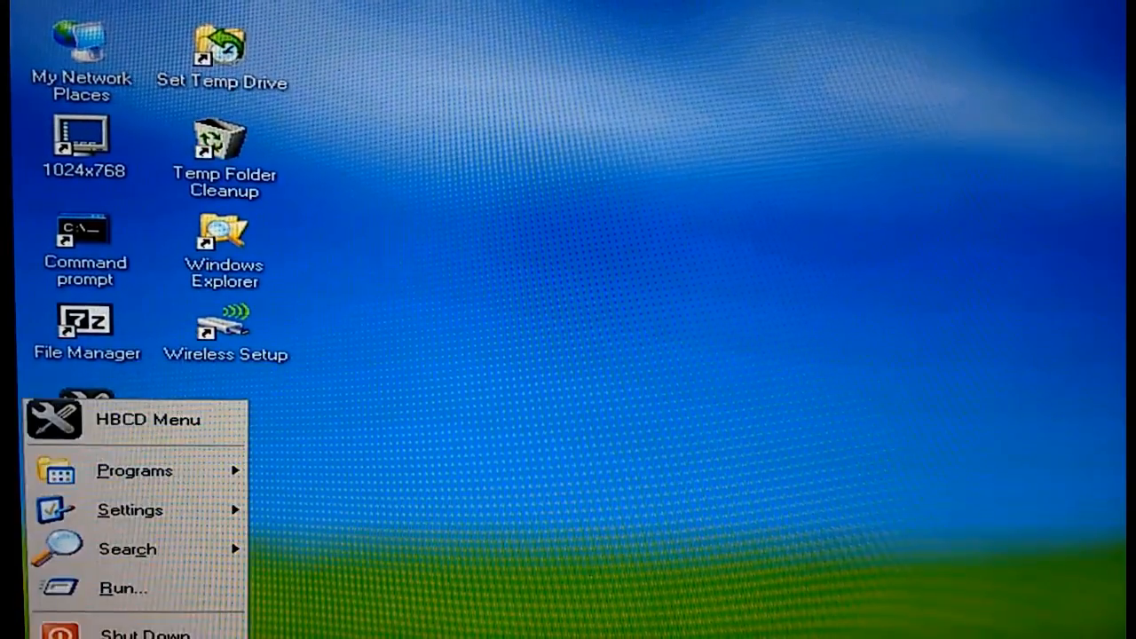
mouse_move(126, 548)
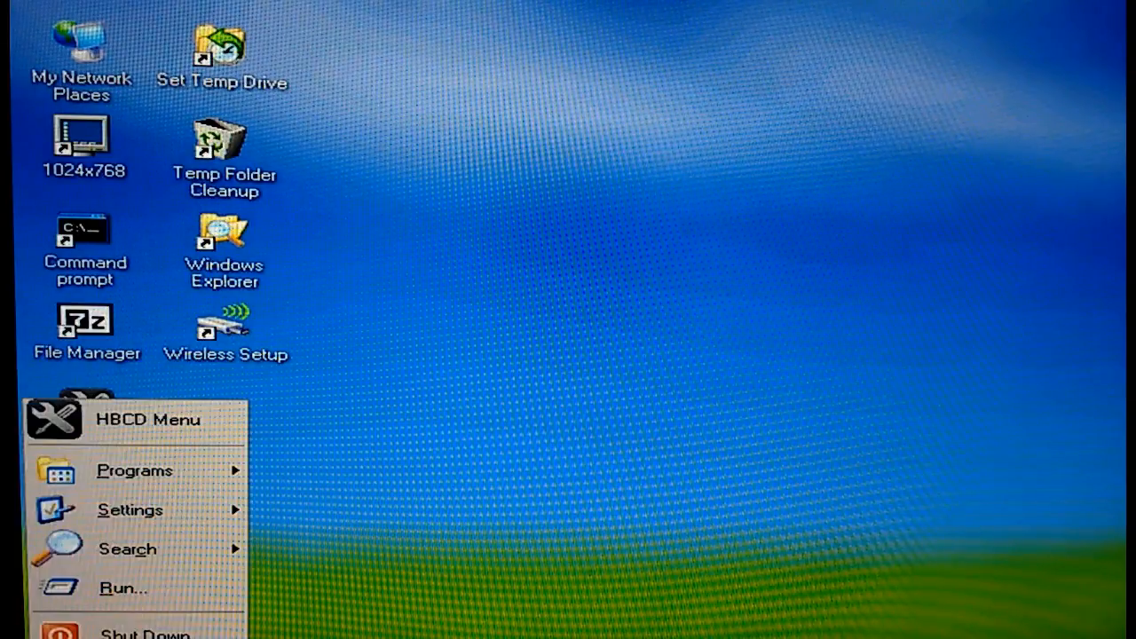
click(134, 470)
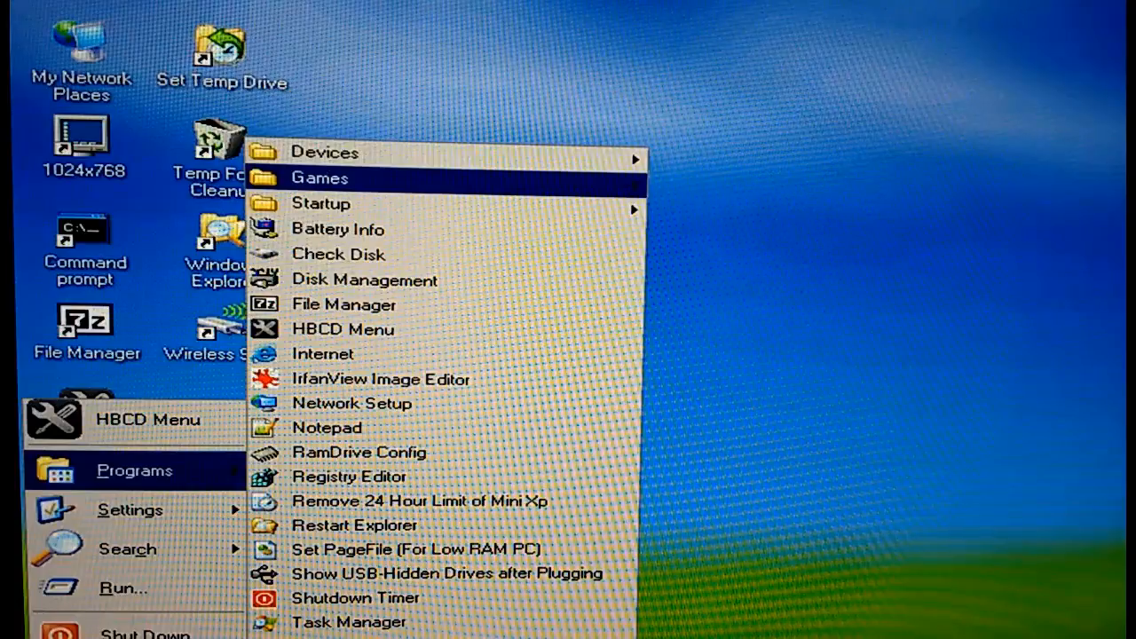
mouse_move(325, 152)
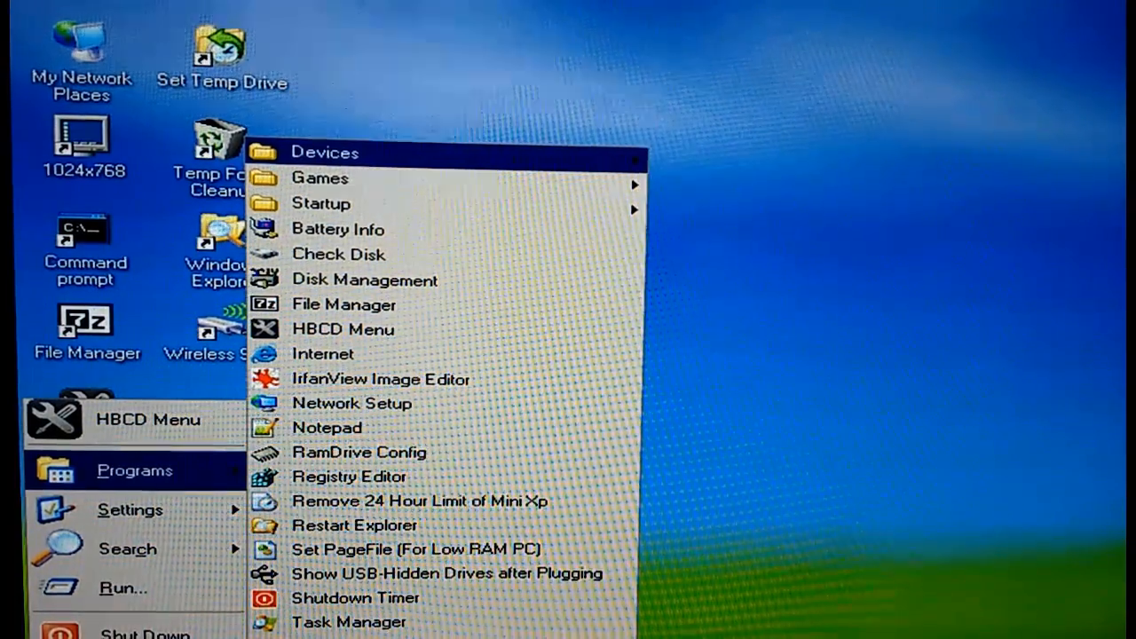
mouse_move(322, 203)
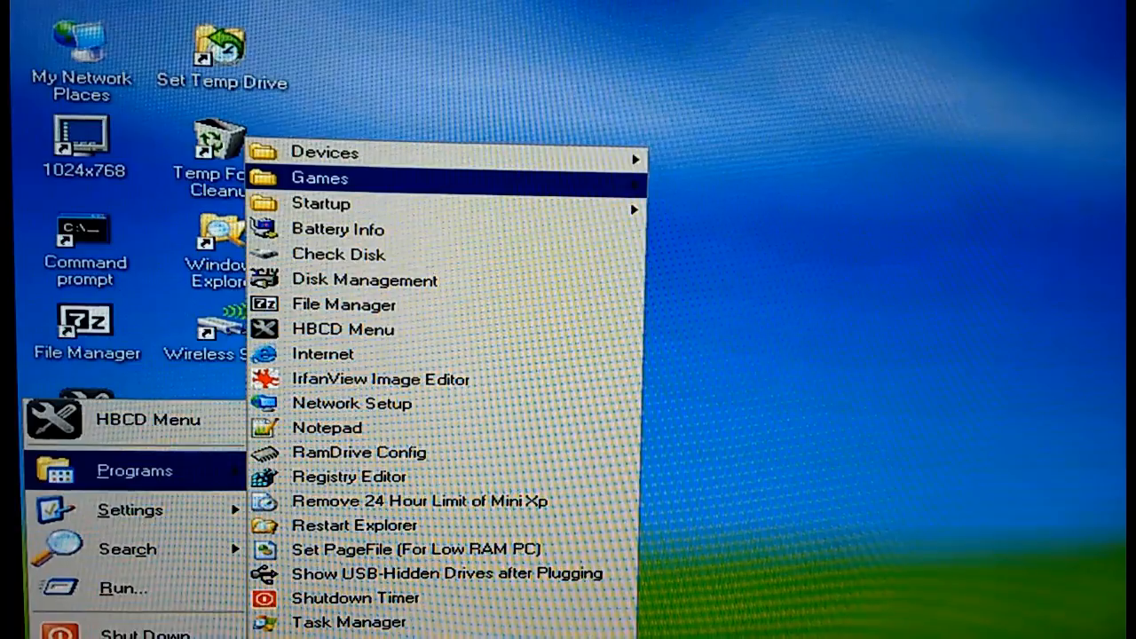
mouse_move(323, 354)
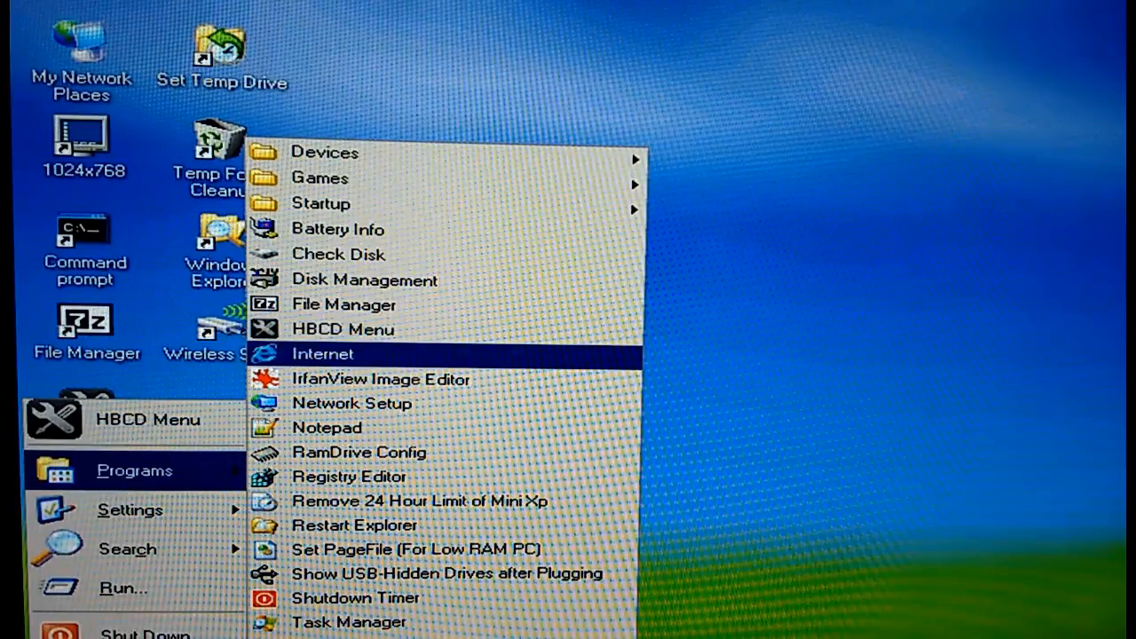
mouse_move(420, 501)
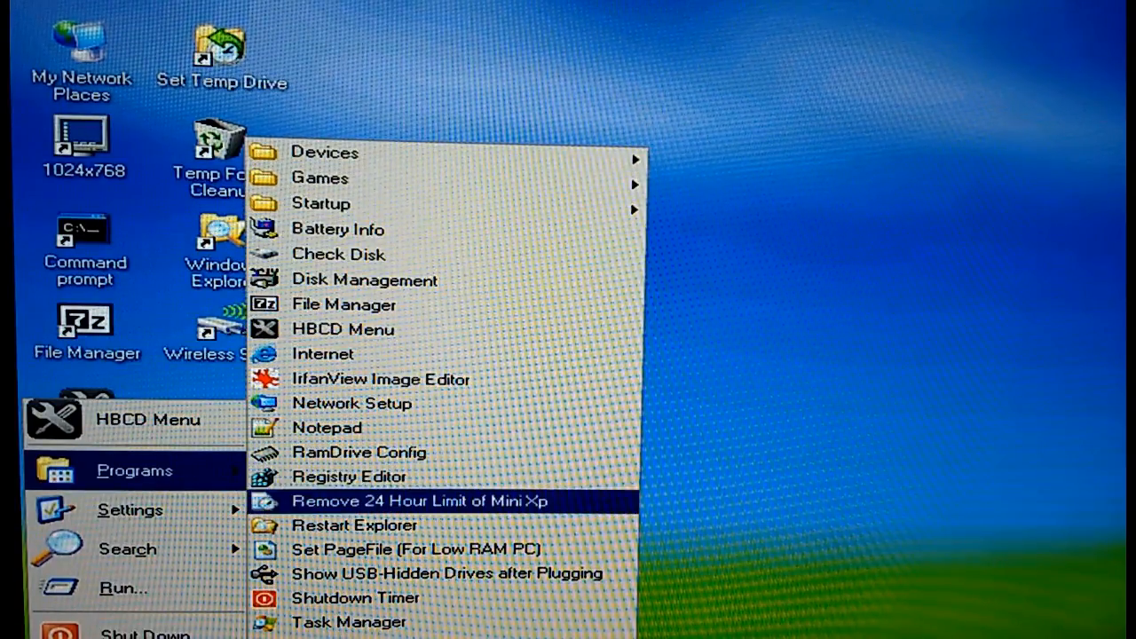
mouse_move(426, 501)
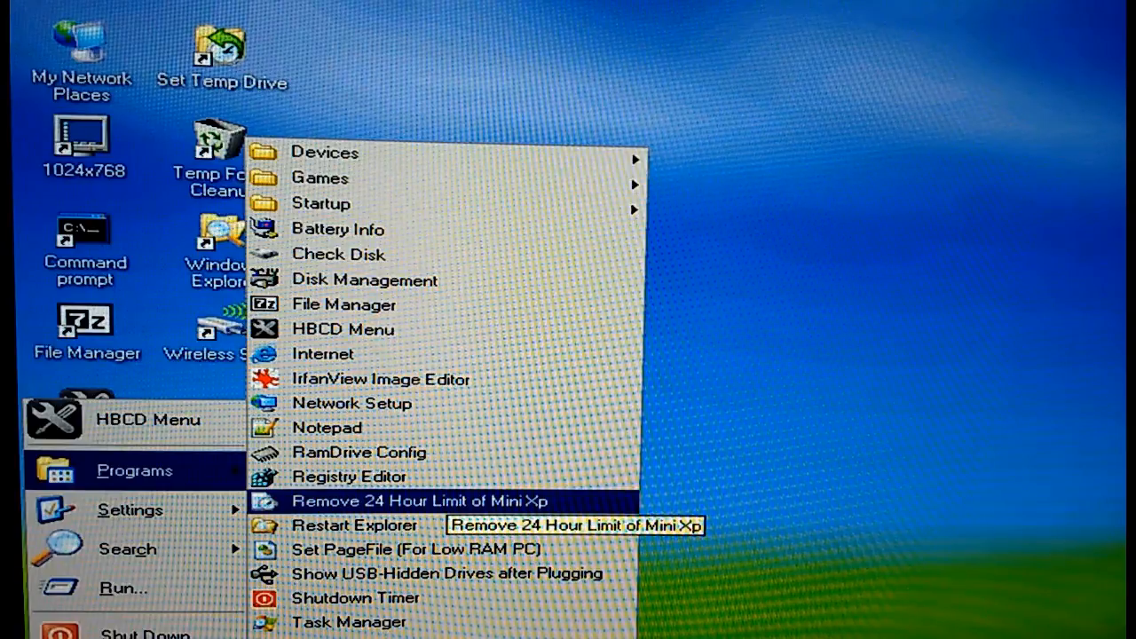
mouse_move(323, 354)
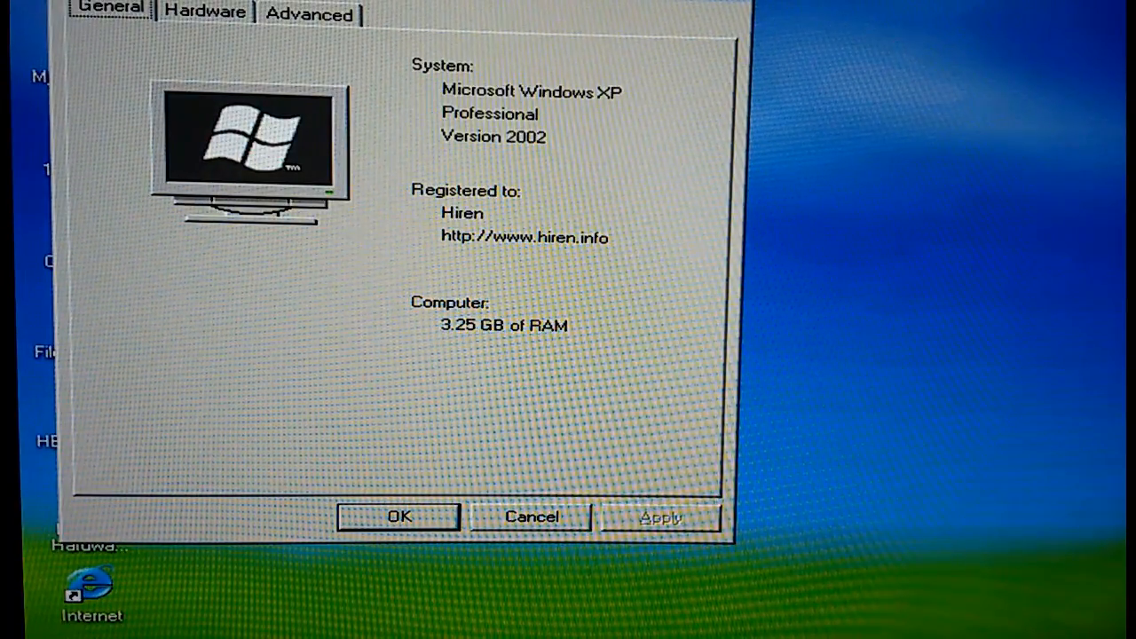
- Open Device Manager from System Properties and expand DVD/CD-ROM drives and Keyboards
click(201, 9)
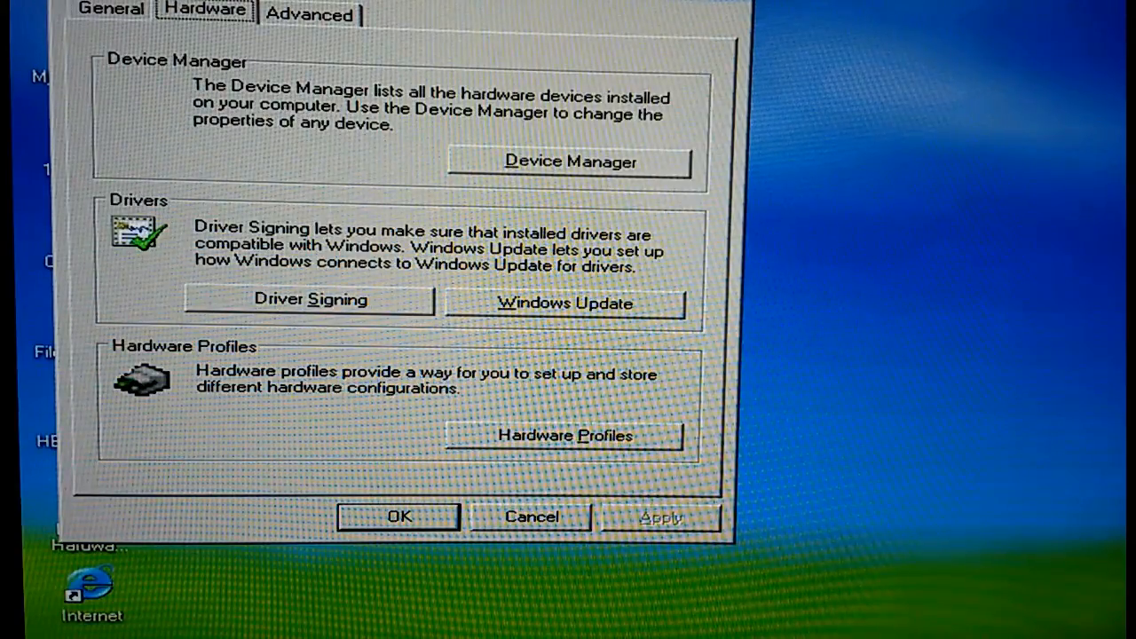
click(570, 160)
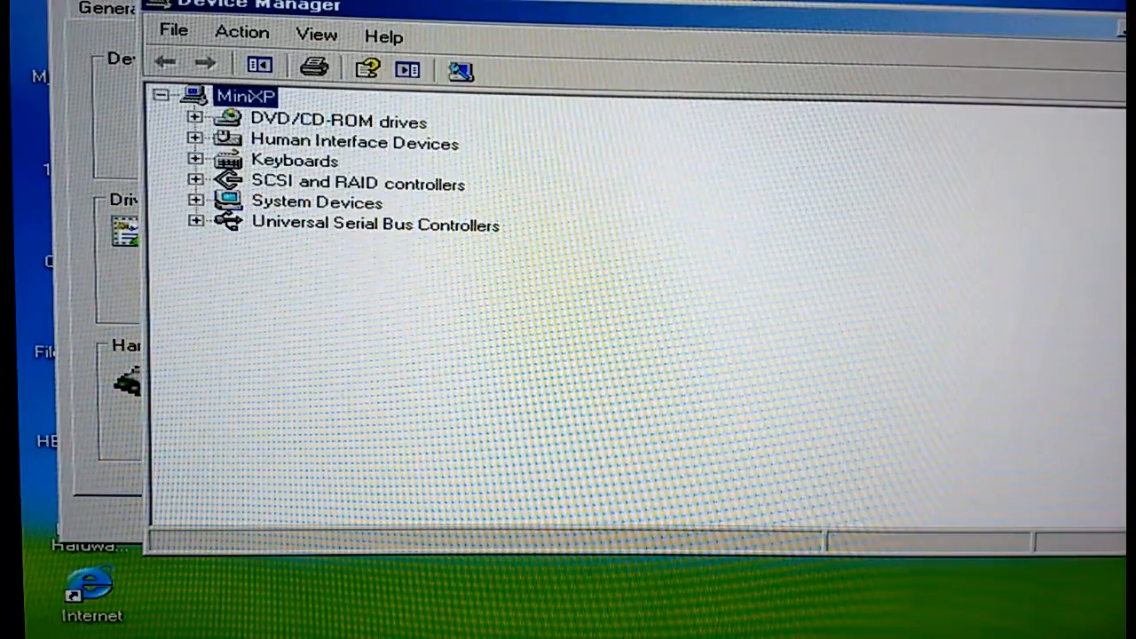
click(197, 121)
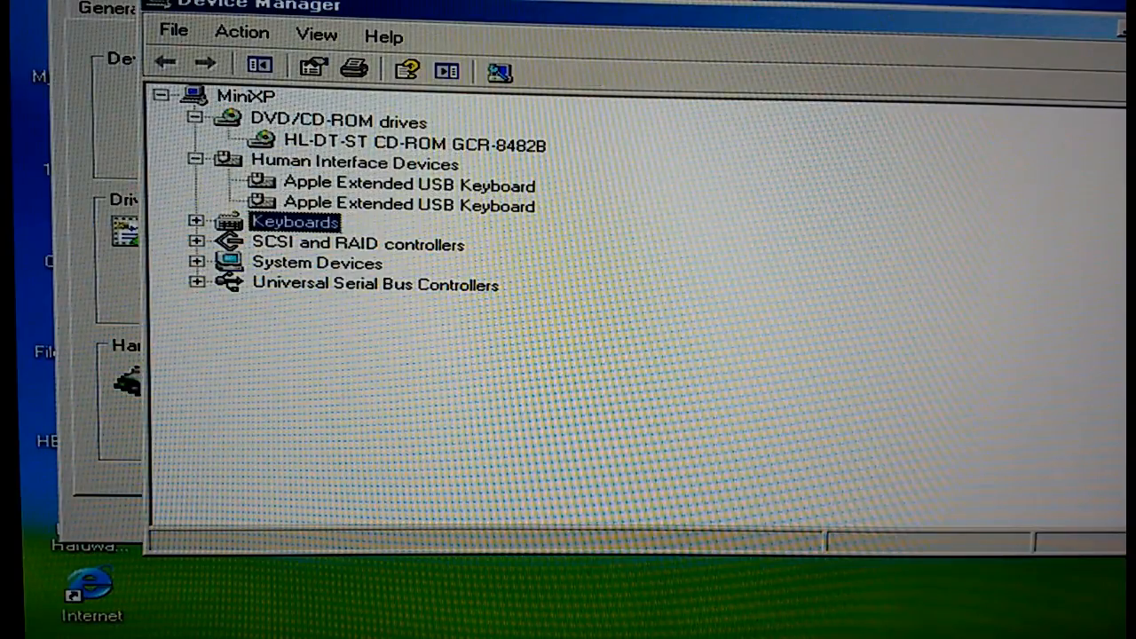
click(198, 221)
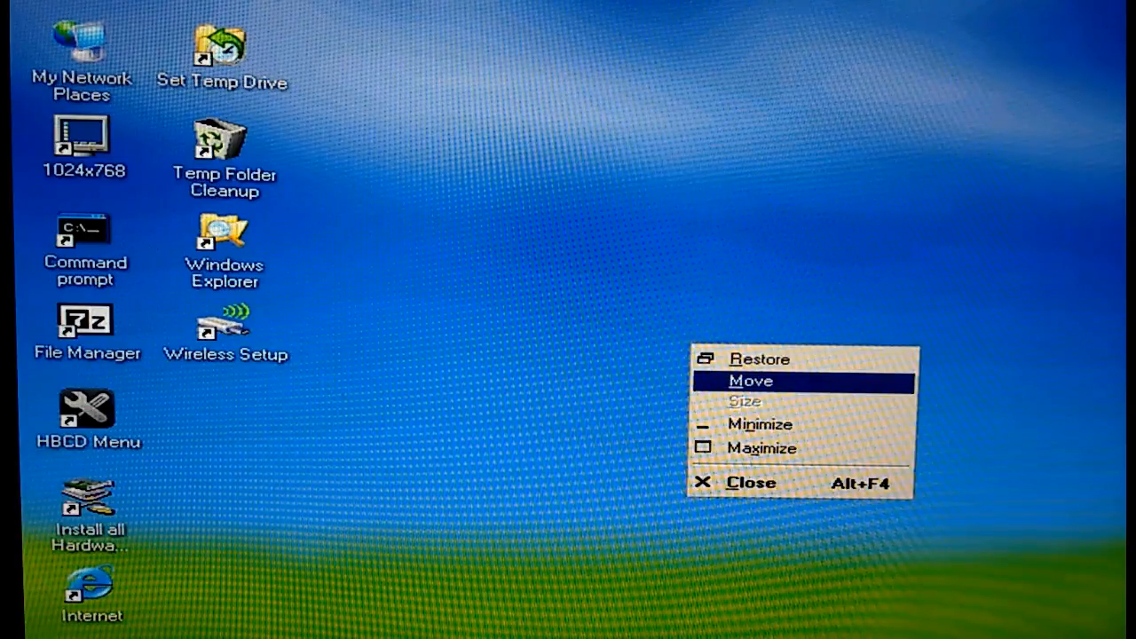
mouse_move(764, 448)
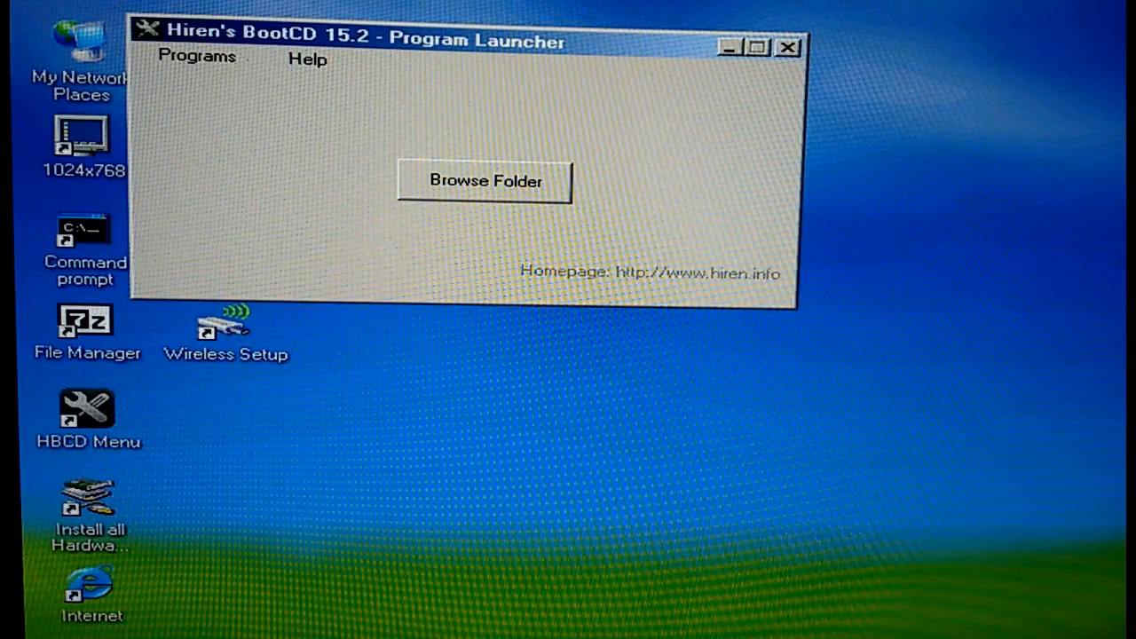
- Launch CPU-Z from the Program Launcher's System Information category
click(199, 57)
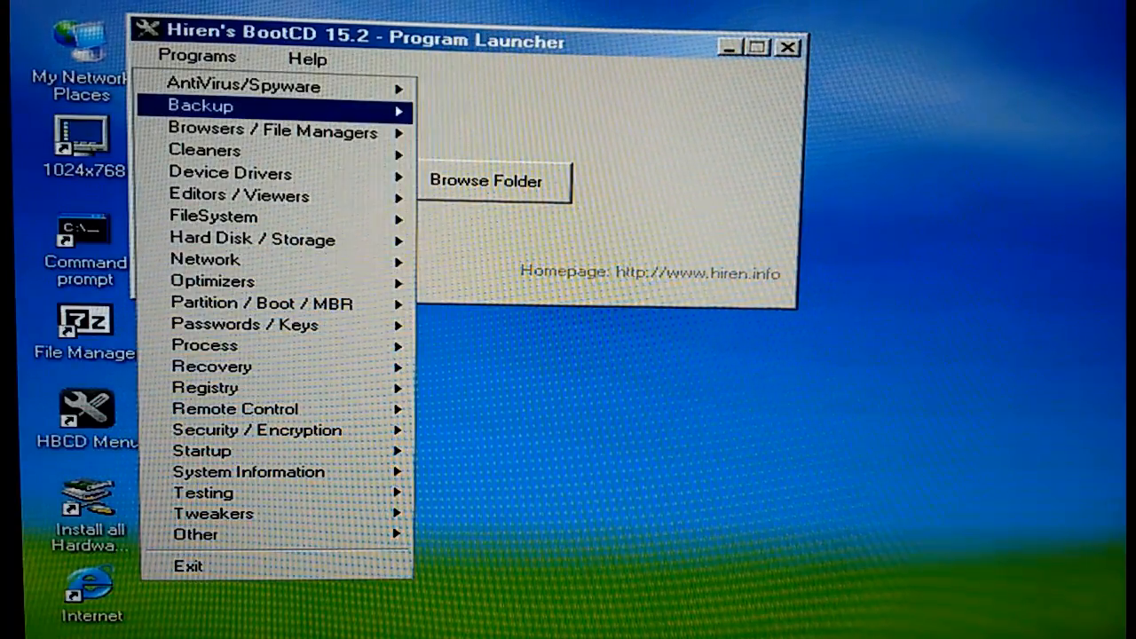
mouse_move(249, 86)
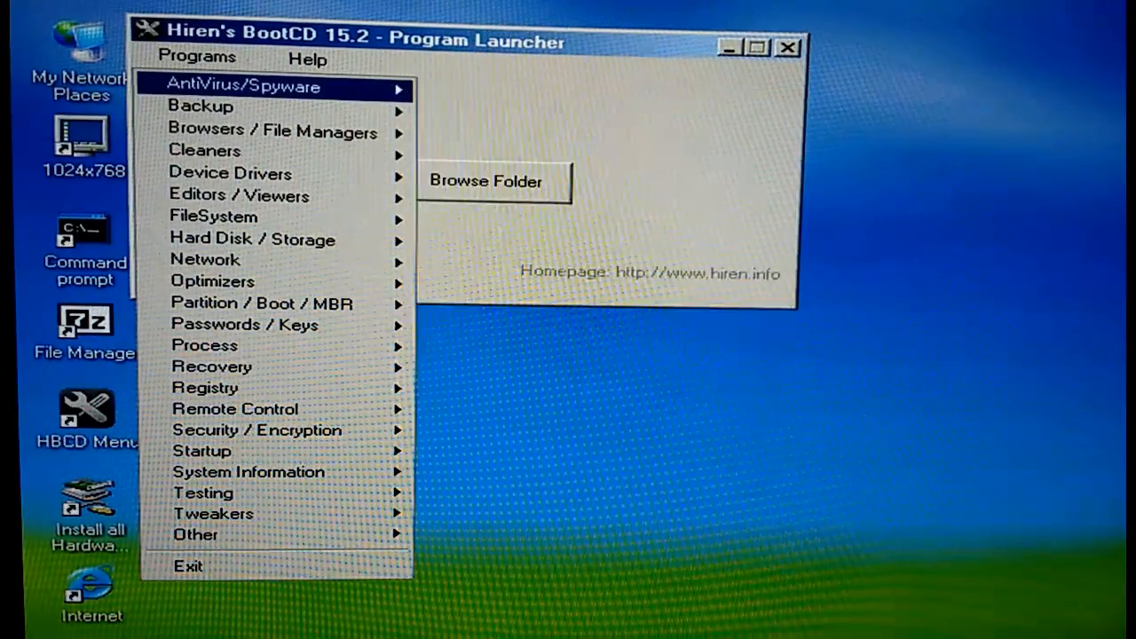
mouse_move(213, 281)
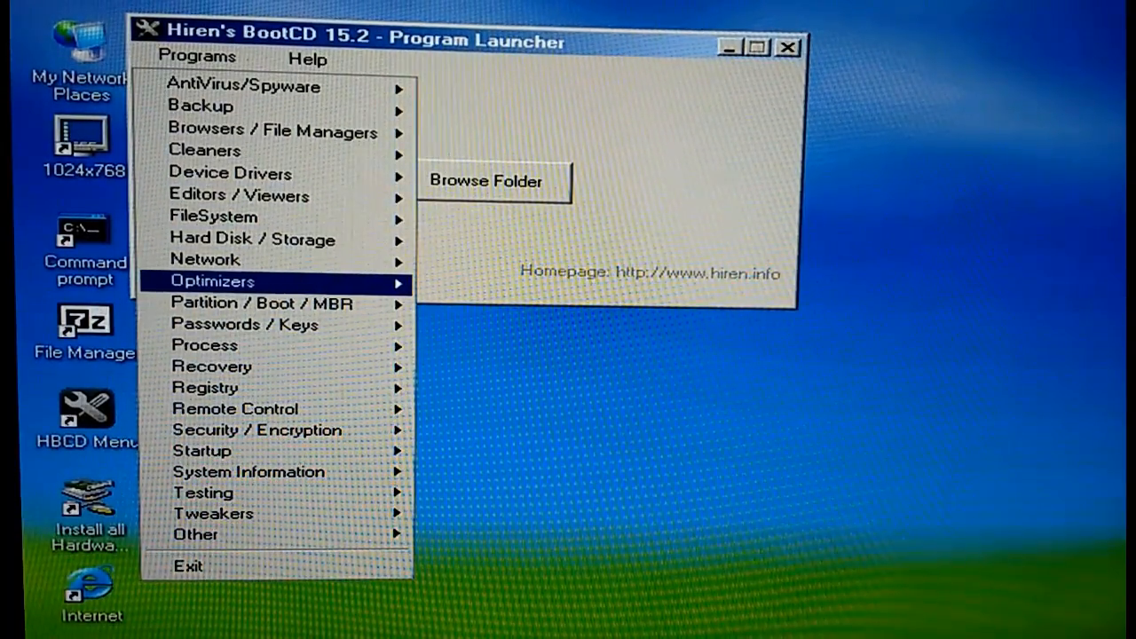
mouse_move(258, 430)
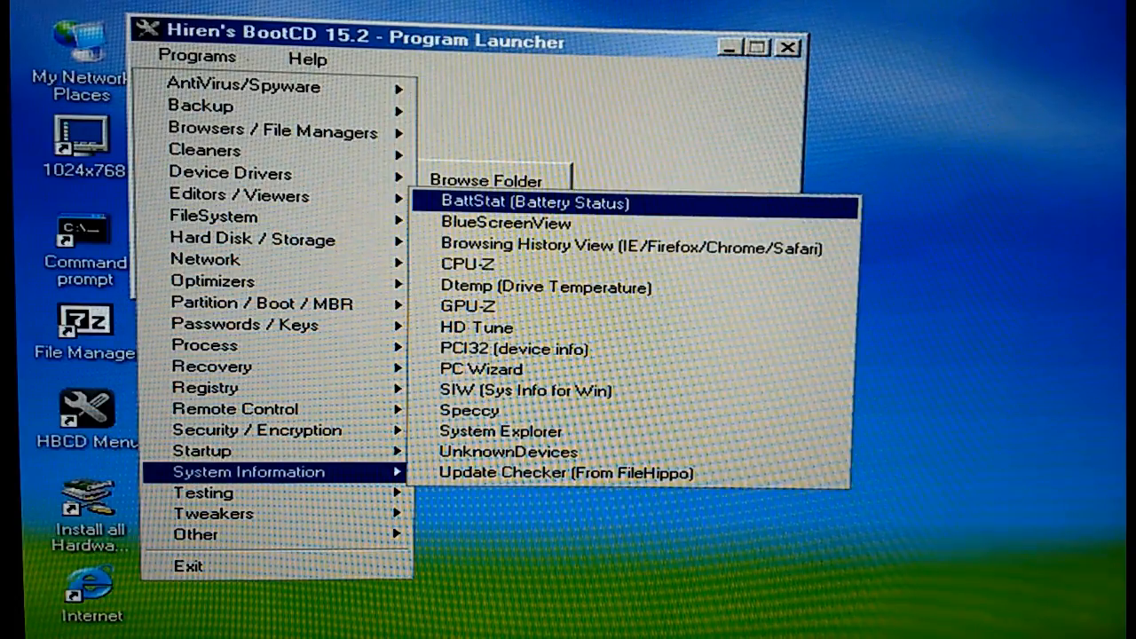
mouse_move(506, 223)
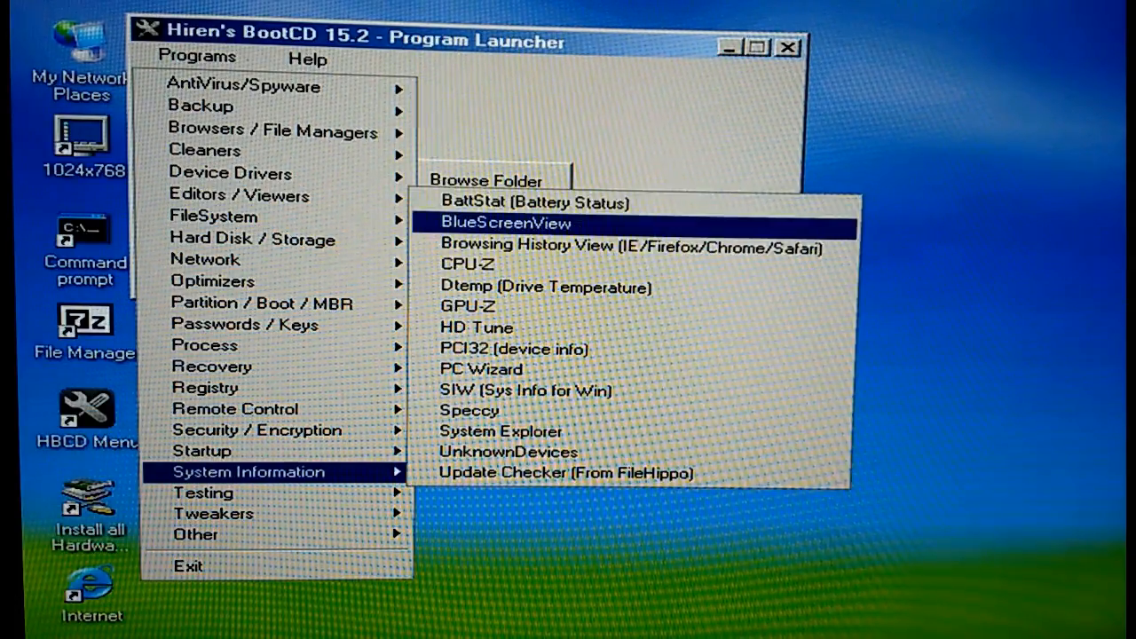
click(465, 264)
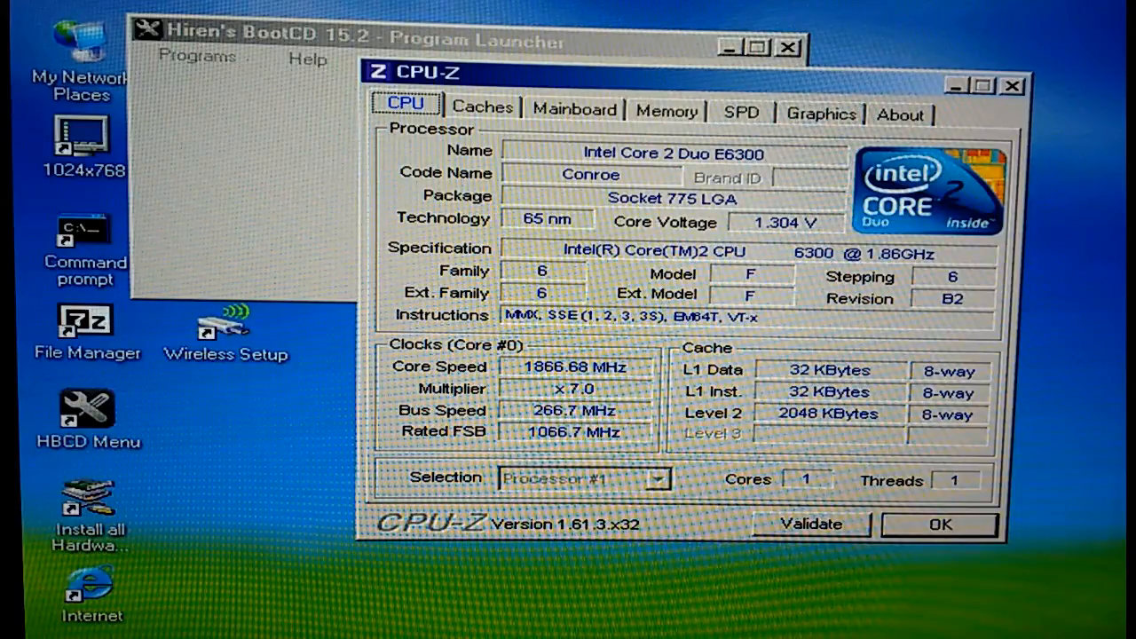
- Review CPU-Z's Mainboard, Memory, SPD and Graphics tabs, then close CPU-Z
click(483, 106)
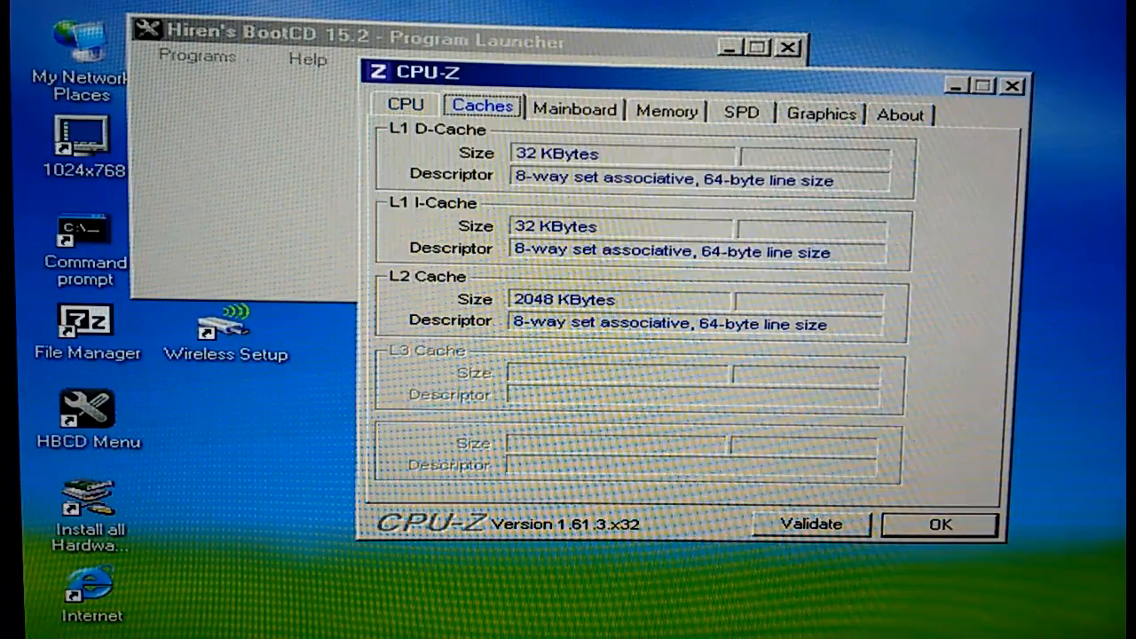
click(574, 108)
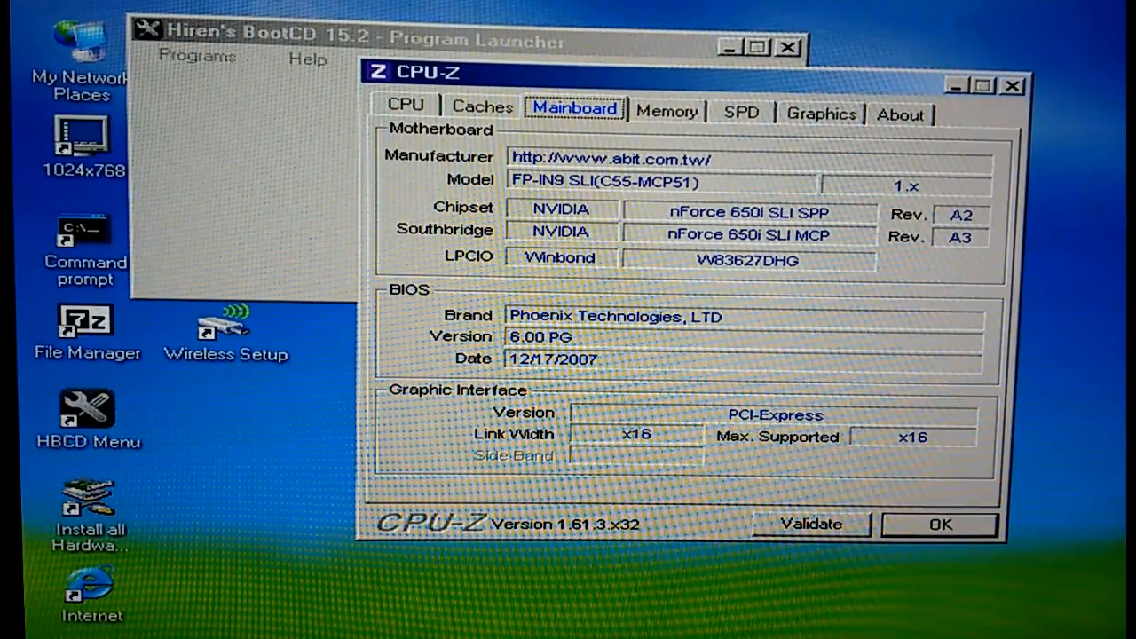
click(668, 110)
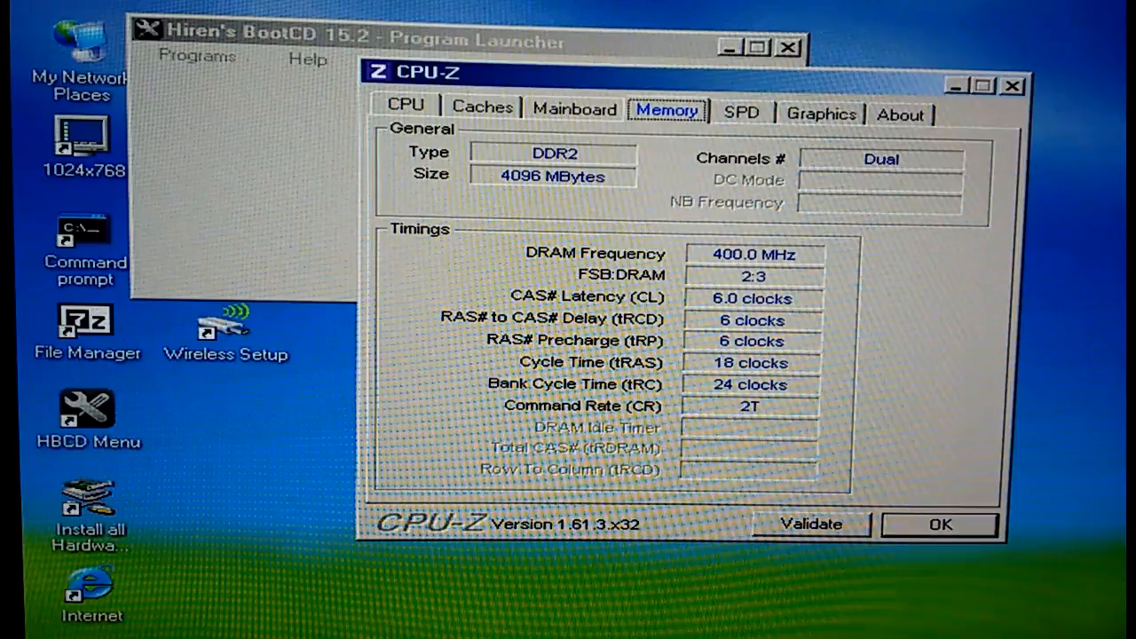
click(574, 108)
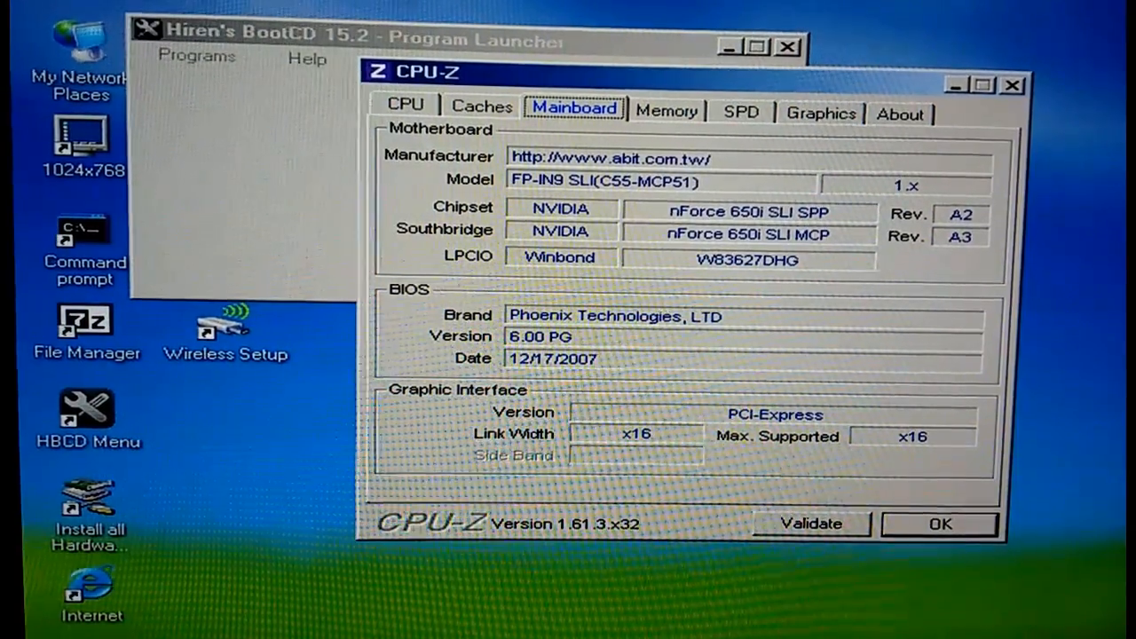
click(668, 109)
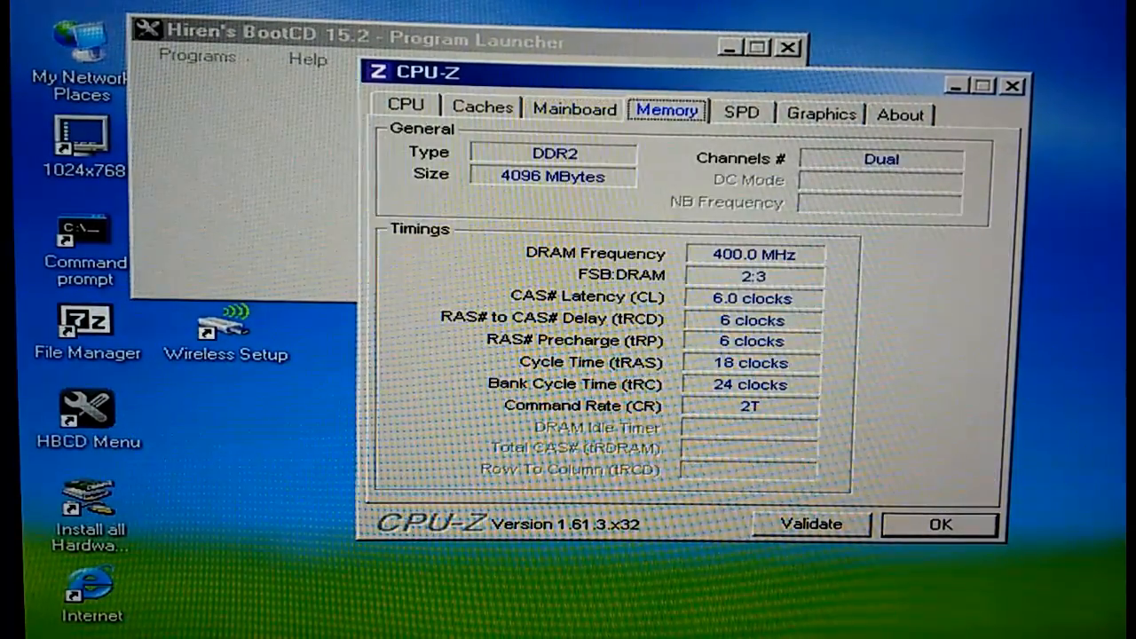
click(741, 111)
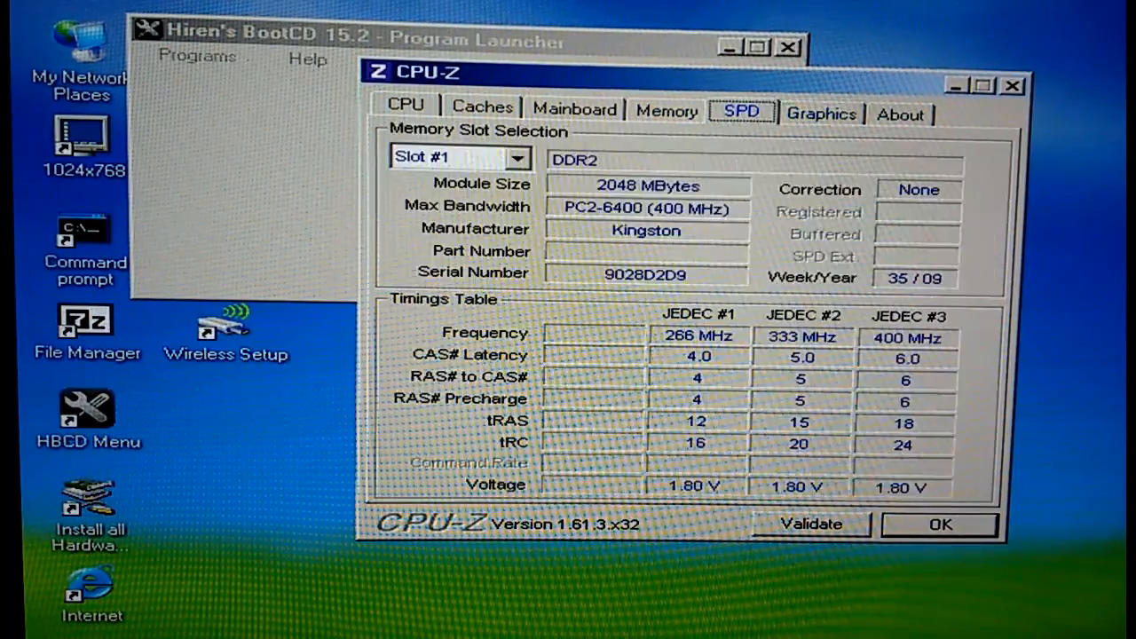
click(822, 113)
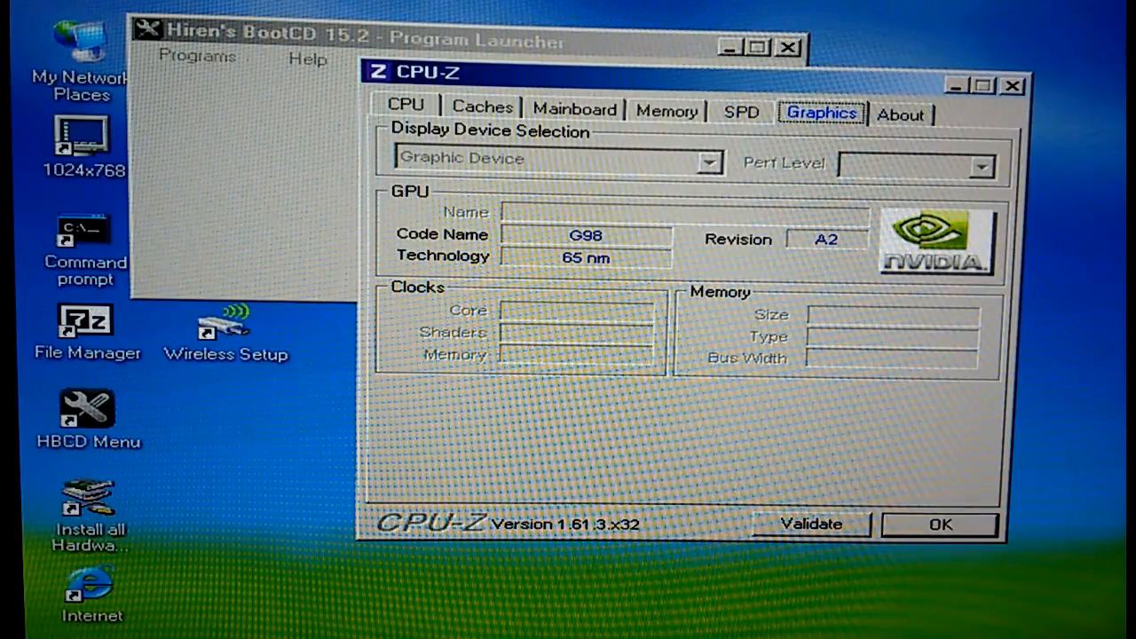
click(574, 110)
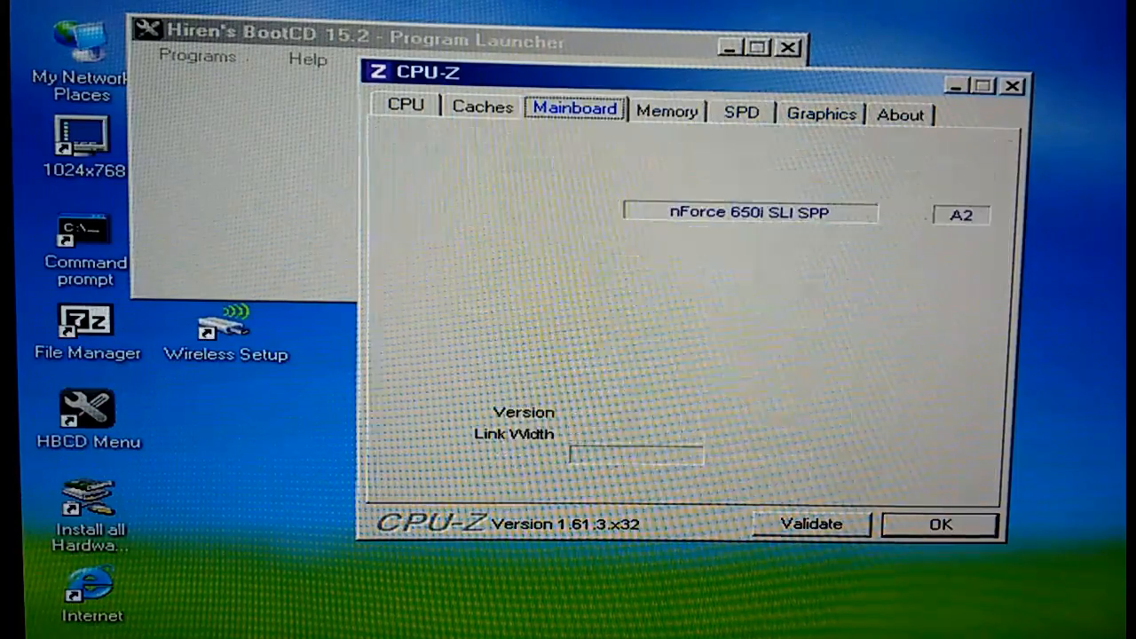
click(406, 104)
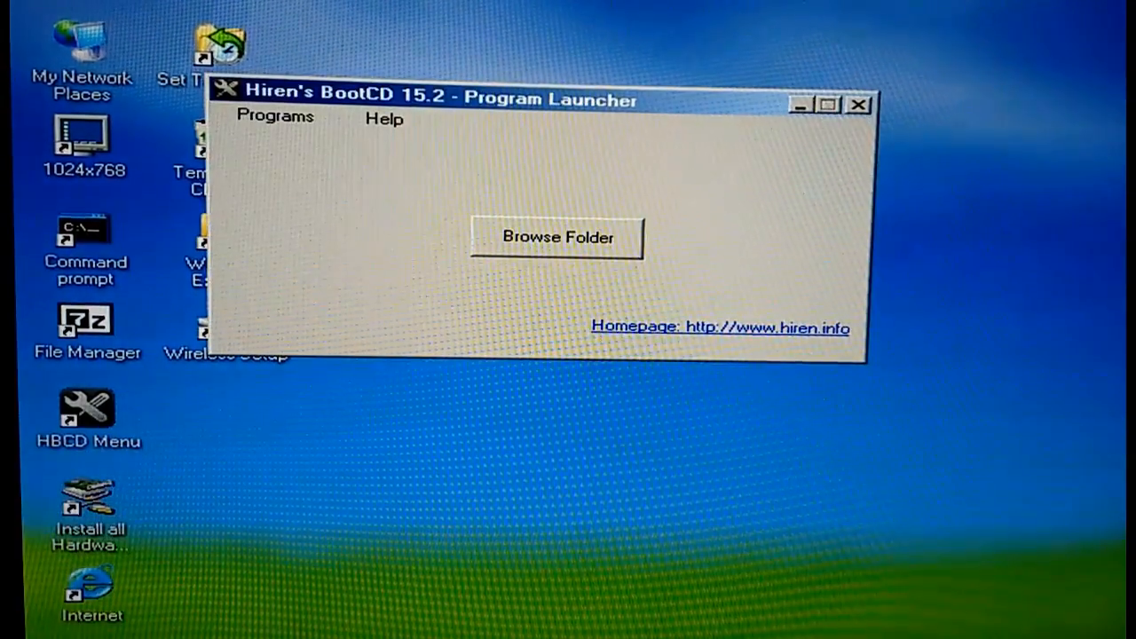
click(275, 116)
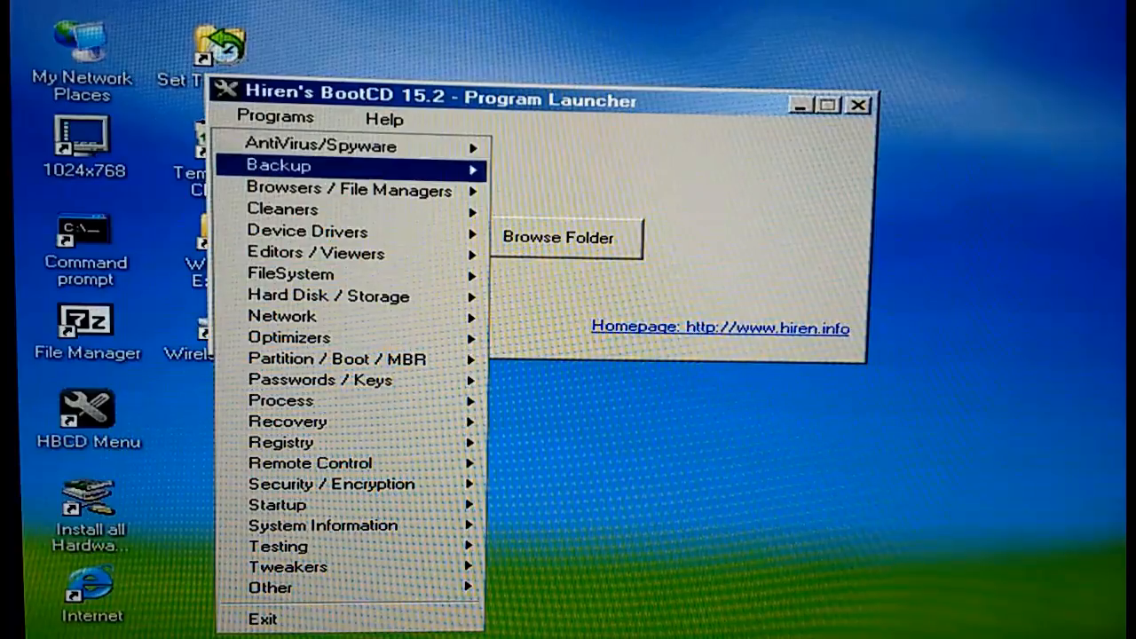
mouse_move(325, 526)
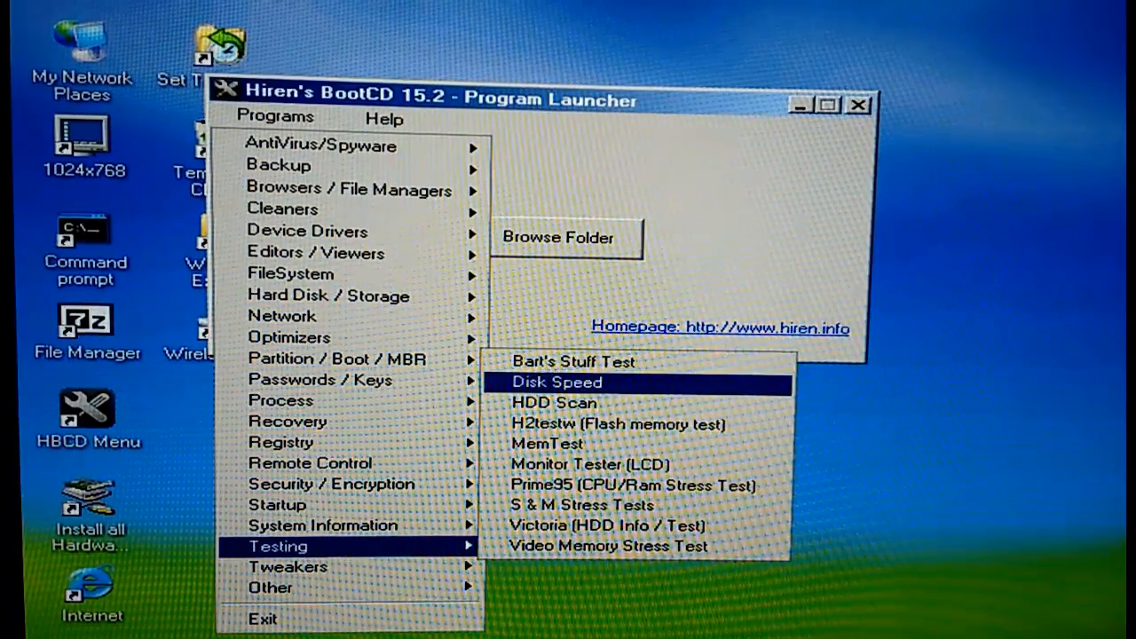
mouse_move(548, 444)
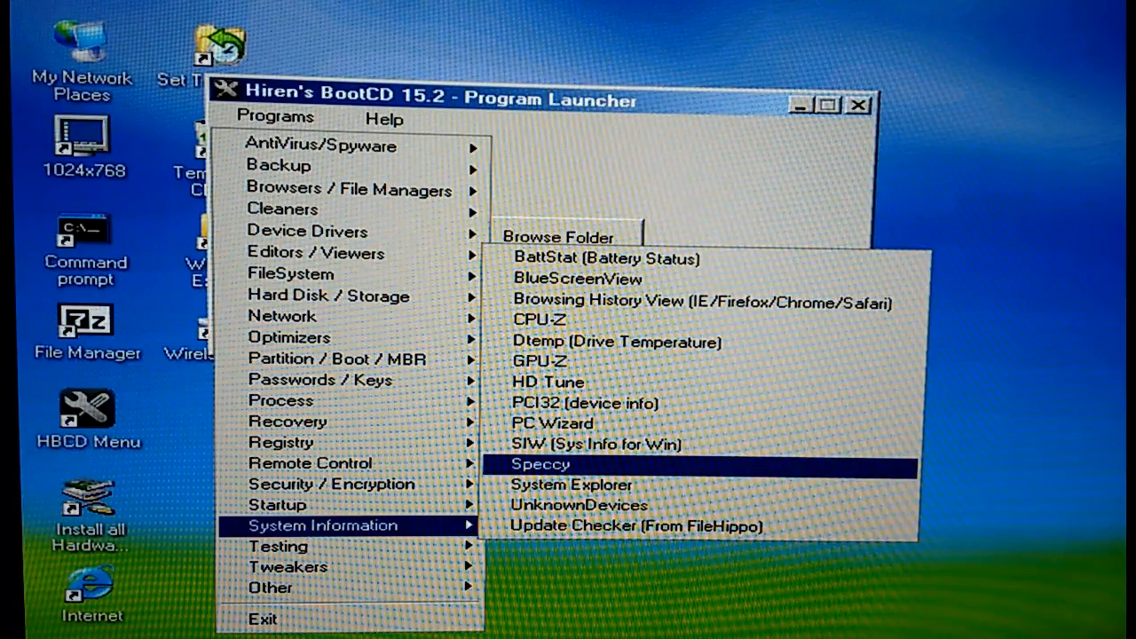
click(540, 463)
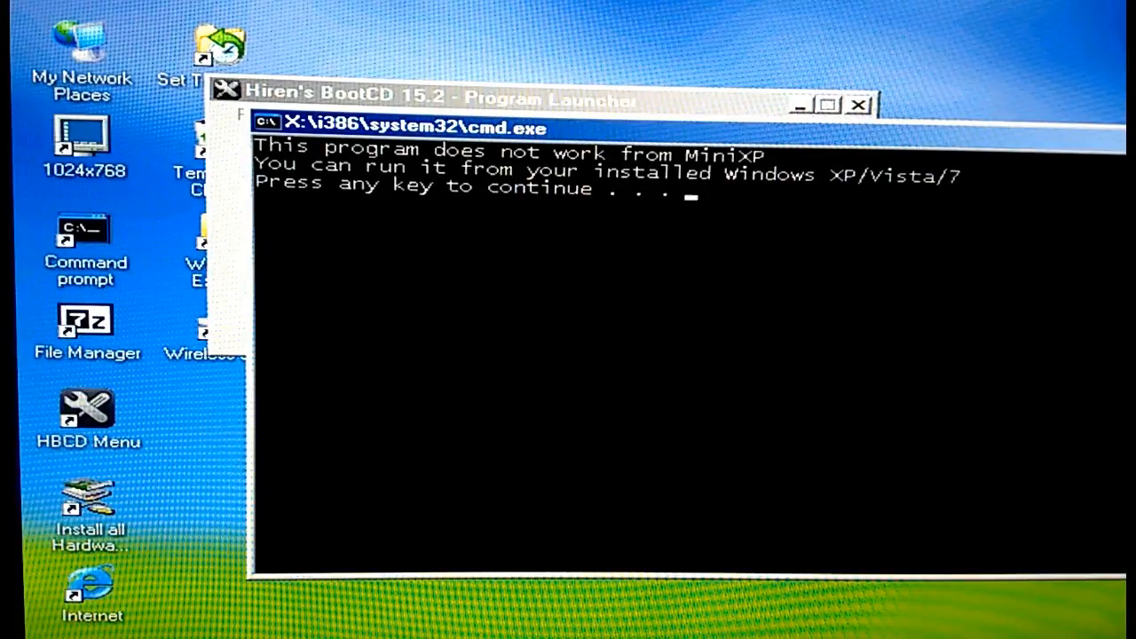
key(enter)
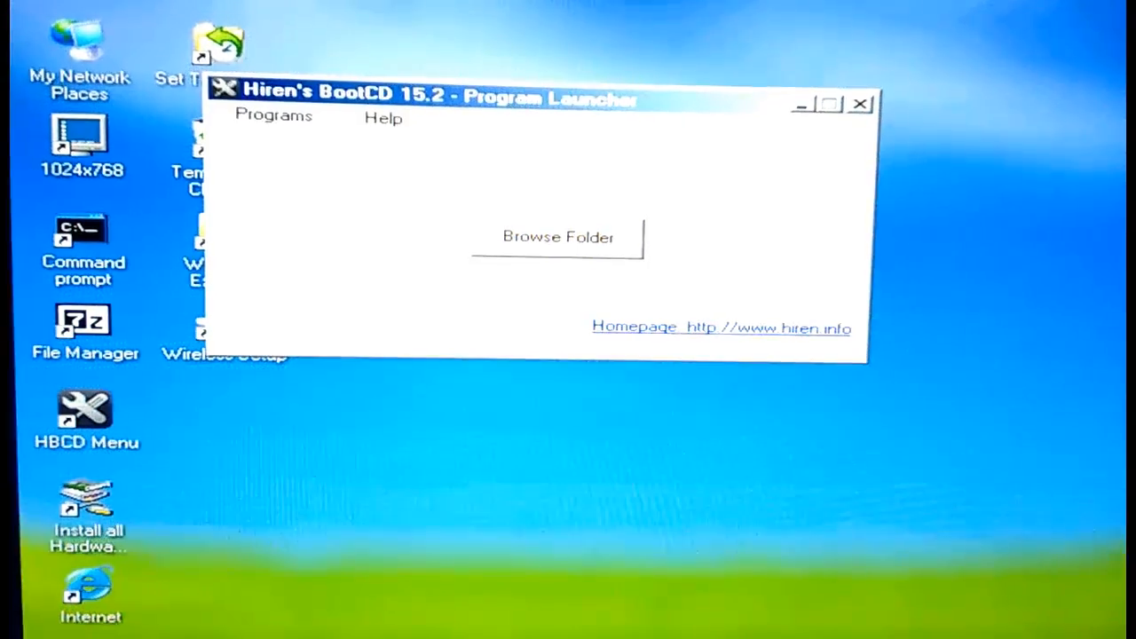
- Launch S & M Stress Tests from the Program Launcher's Testing category
click(274, 116)
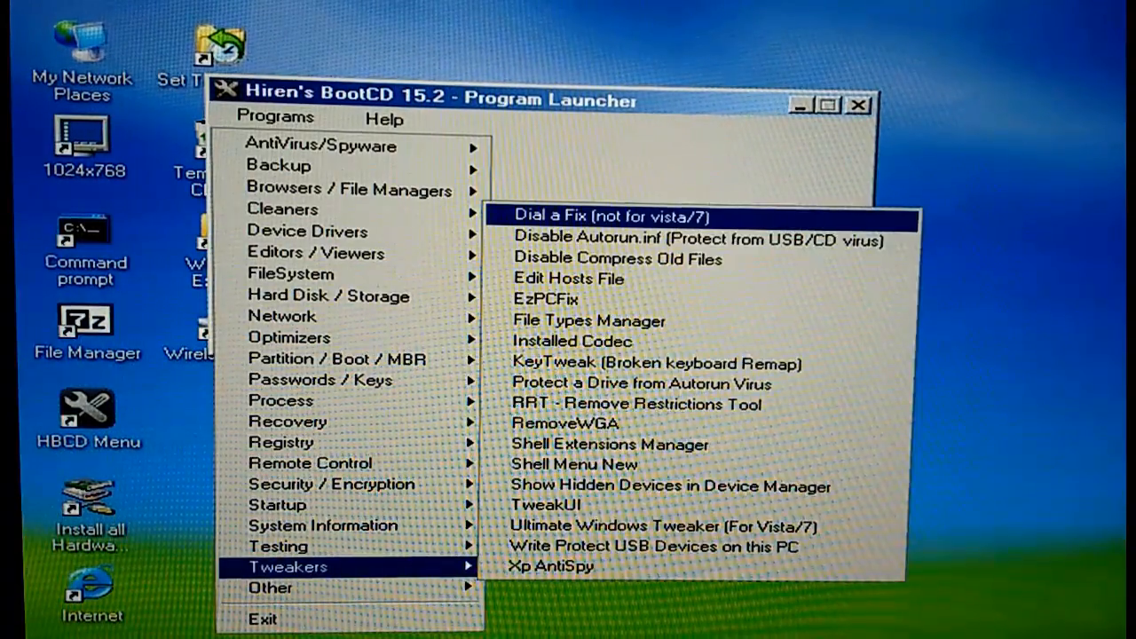
mouse_move(551, 504)
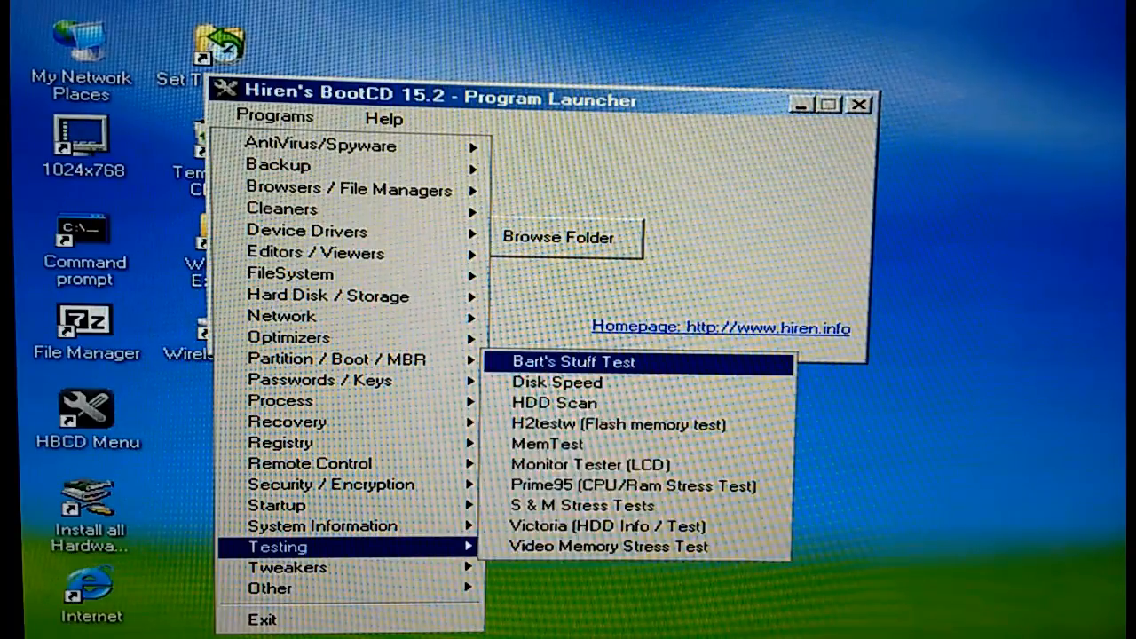
mouse_move(636, 424)
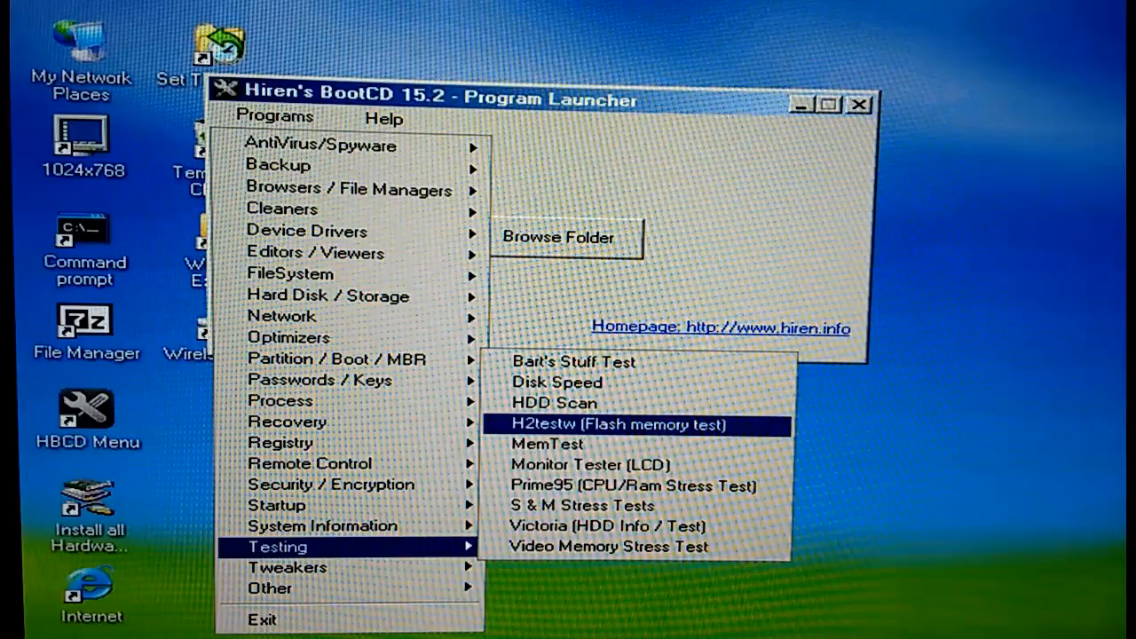
mouse_move(583, 506)
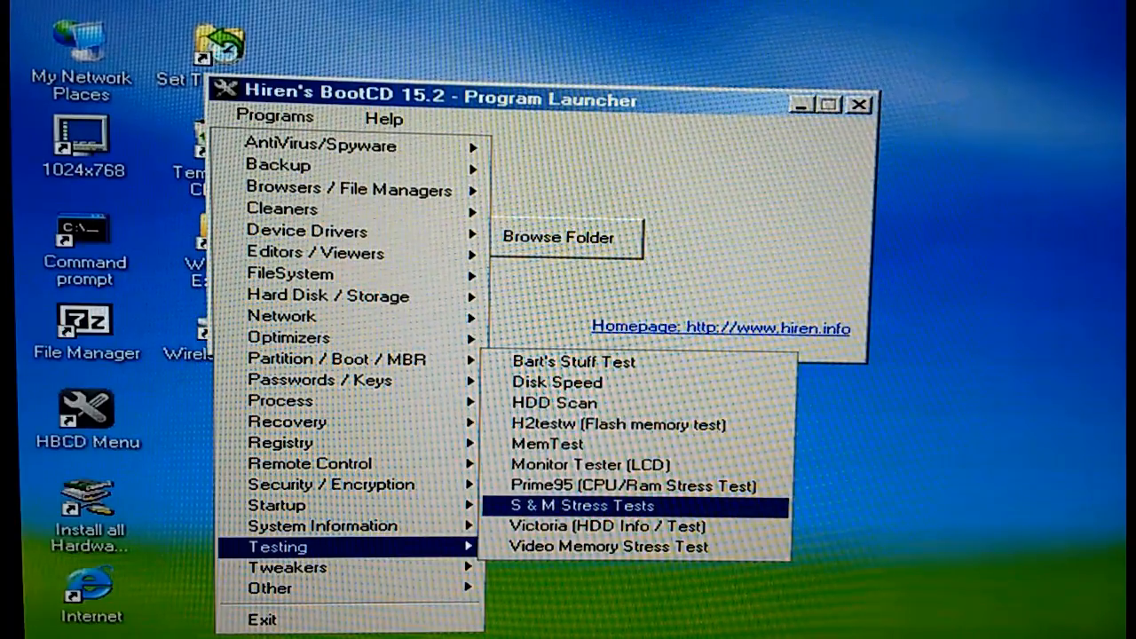
click(577, 505)
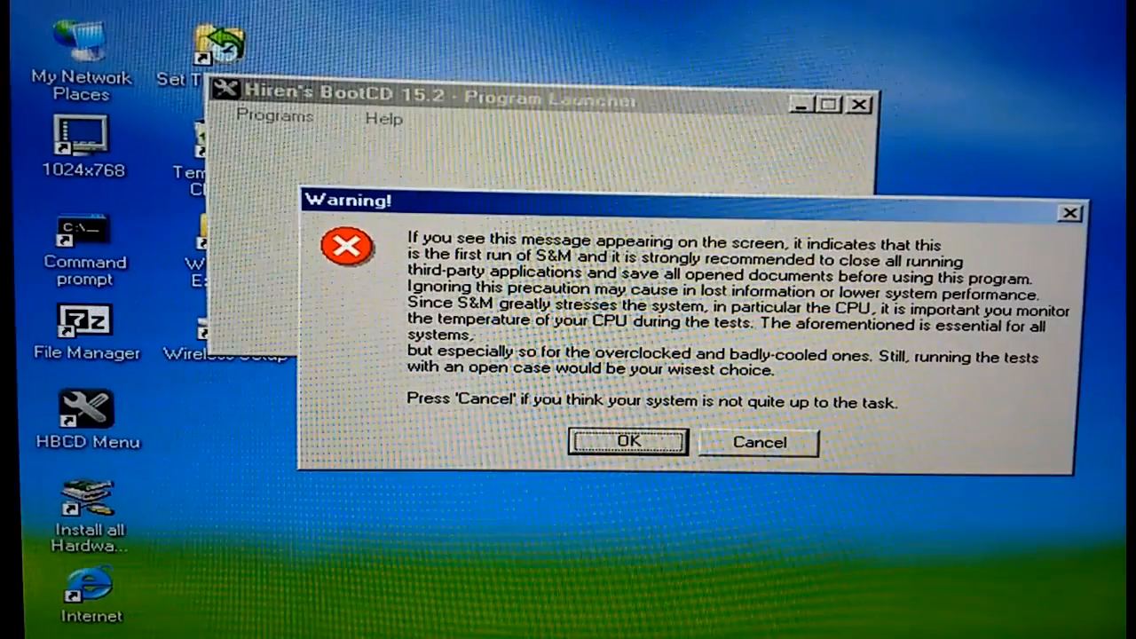
- Accept the warning, view Monitoring, Settings and Memory tabs, and start the stress test
click(626, 442)
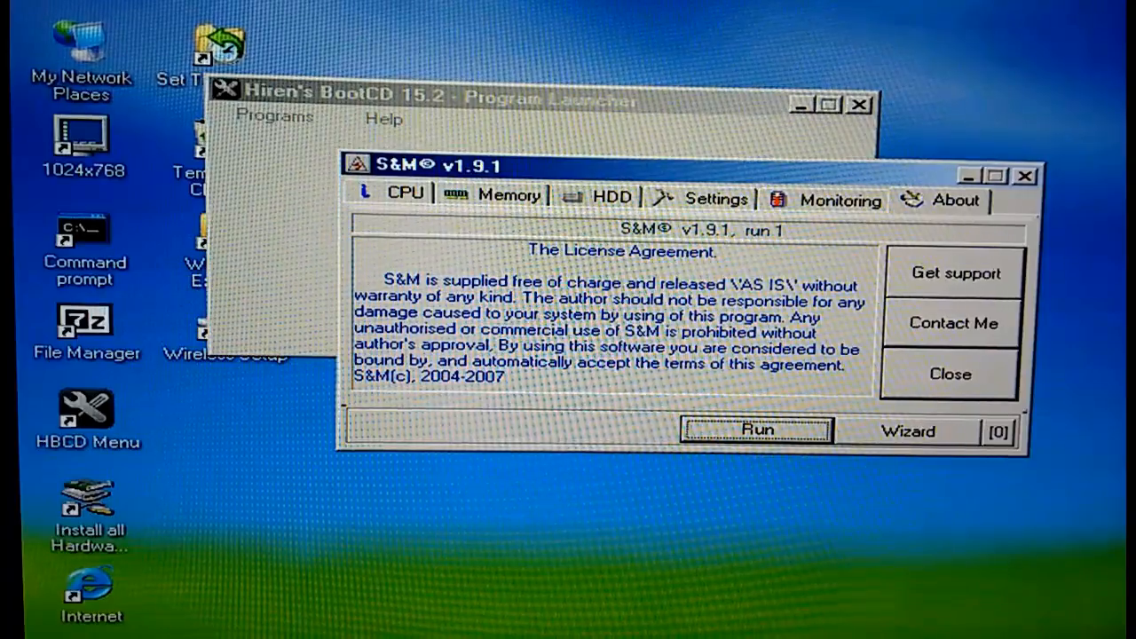
click(839, 199)
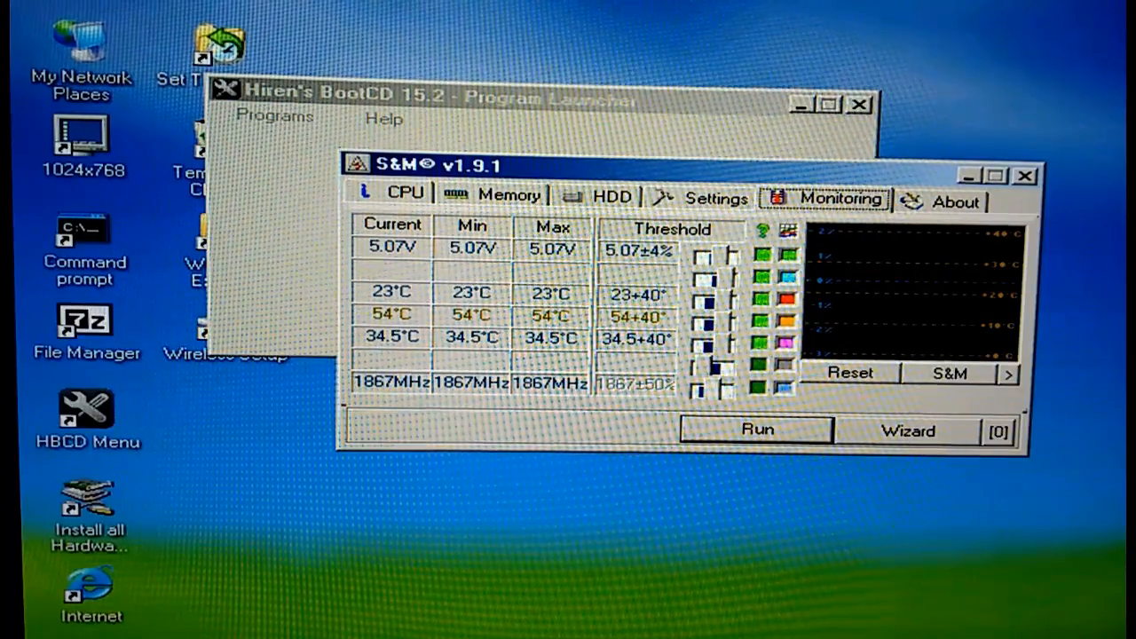
click(715, 197)
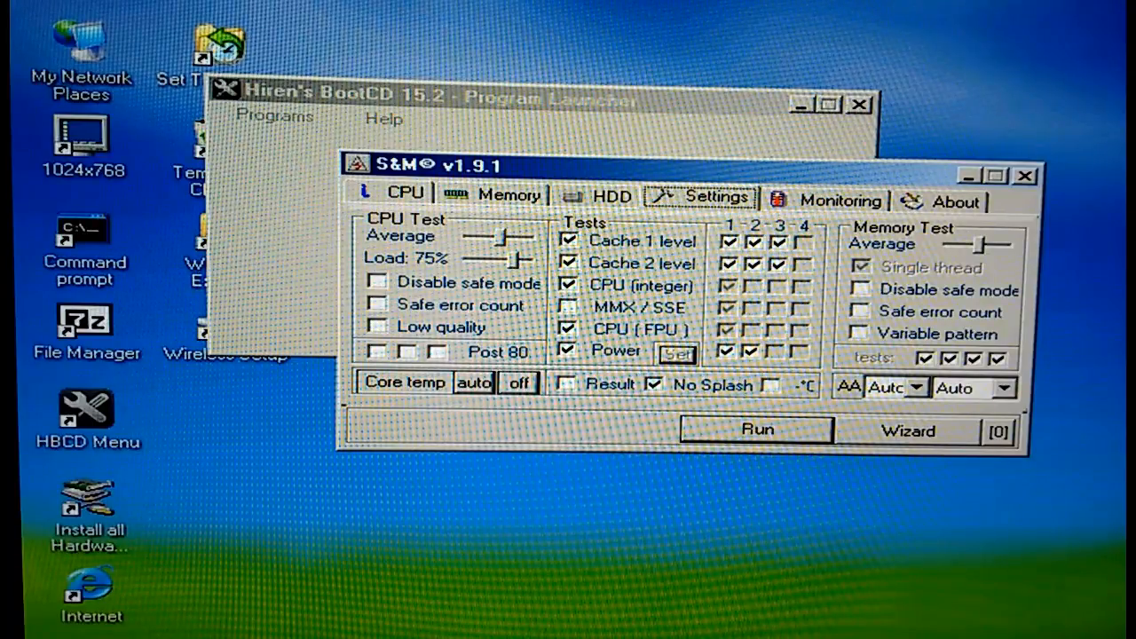
click(505, 193)
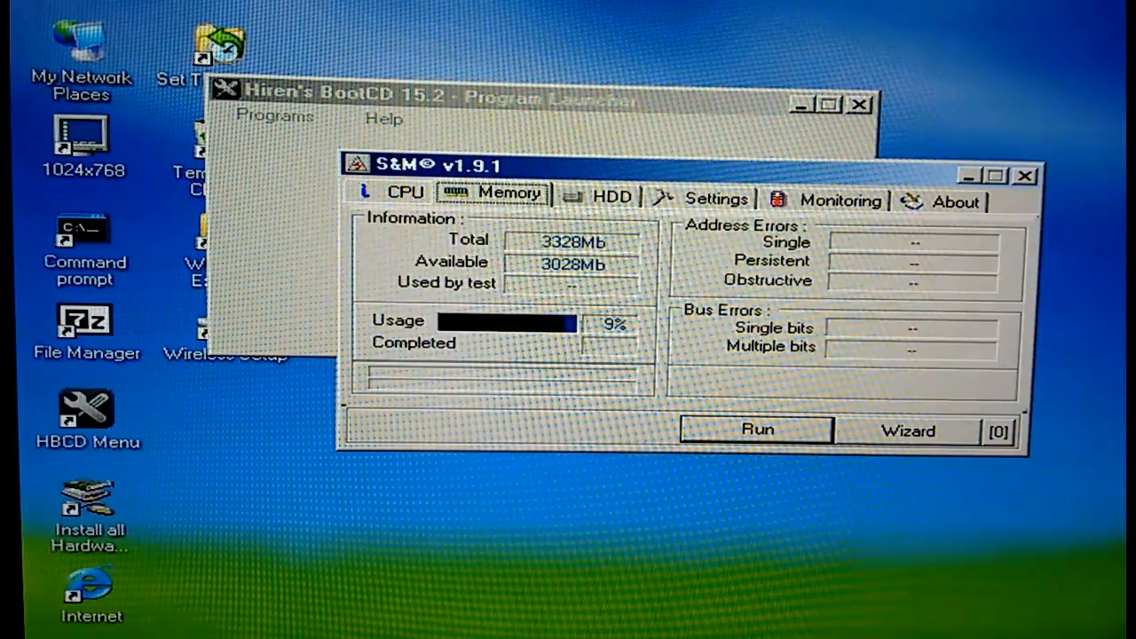
click(400, 193)
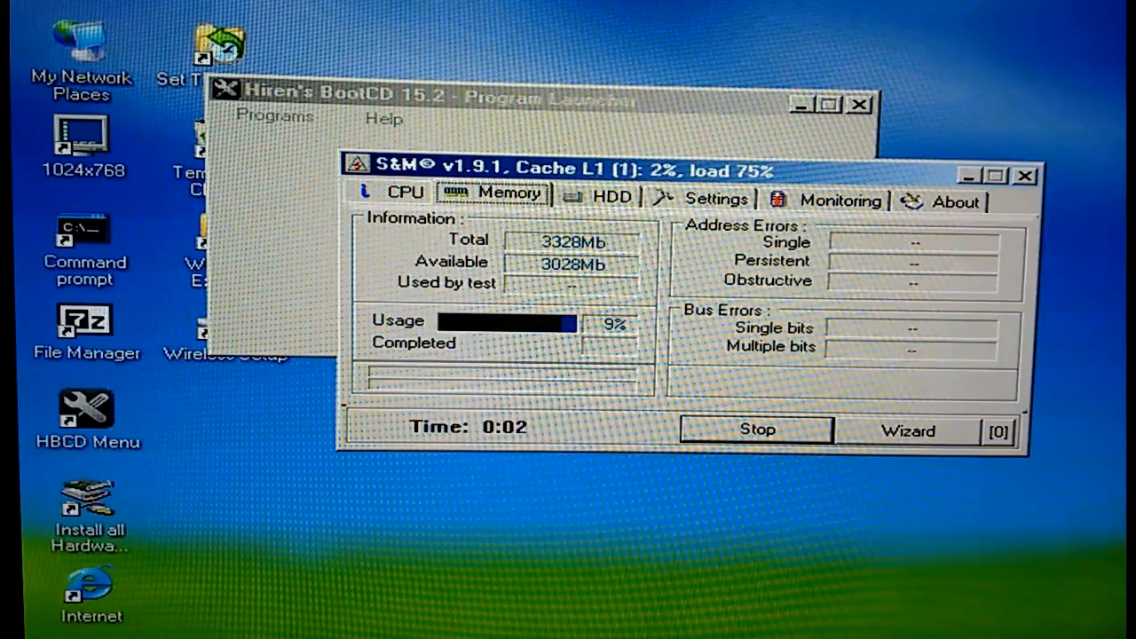
- Watch CPU temperature on the Monitoring tab until about 58°C, then stop the test
click(835, 200)
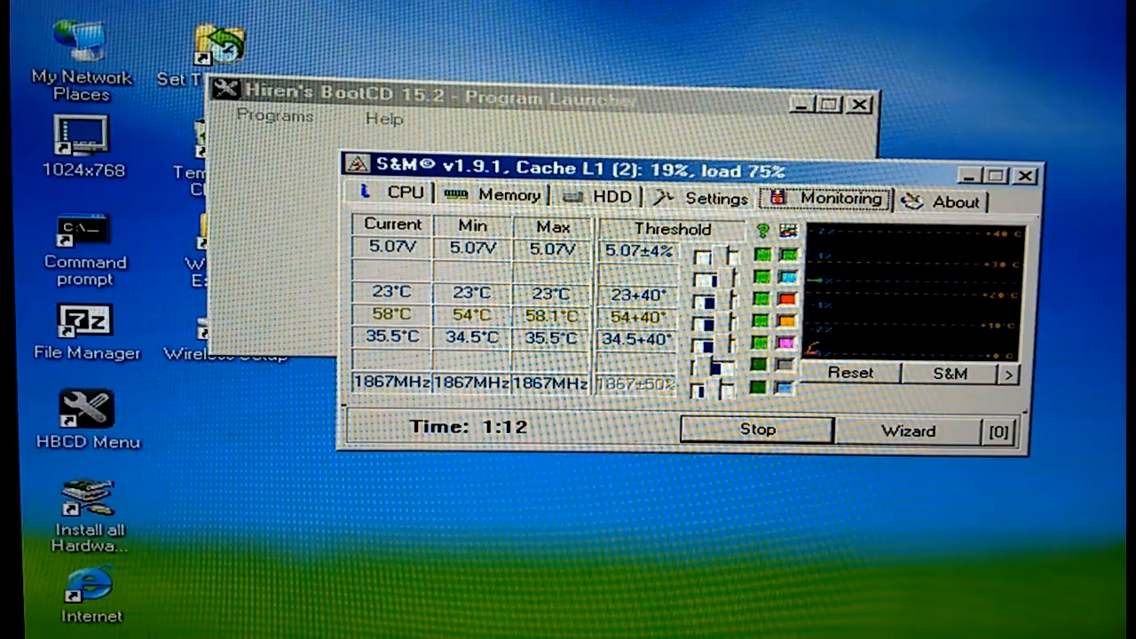
click(755, 429)
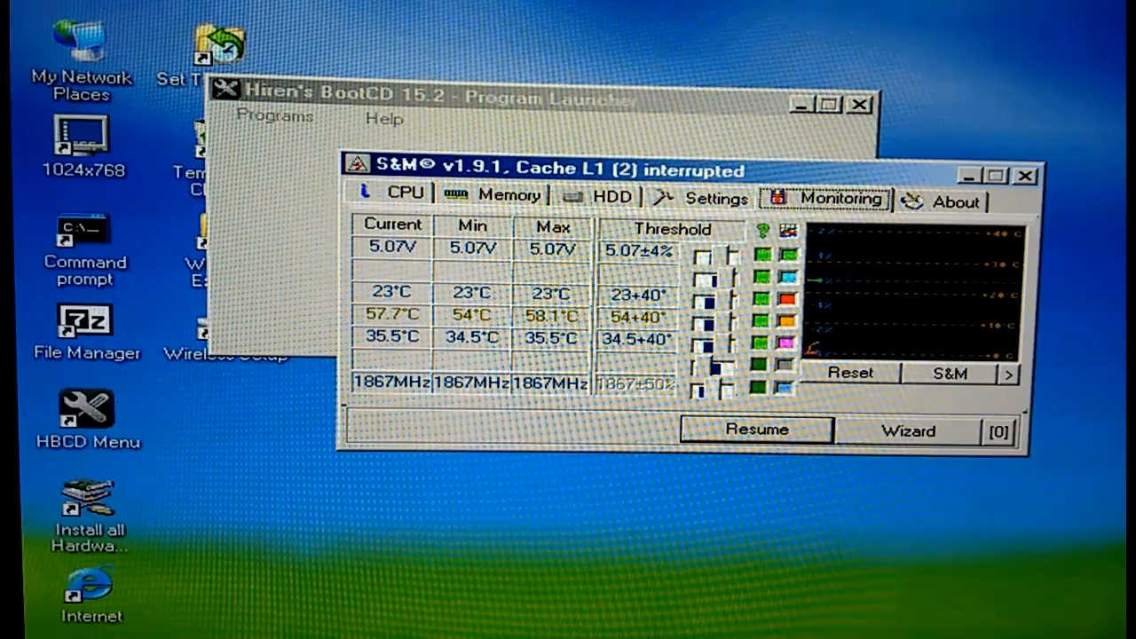